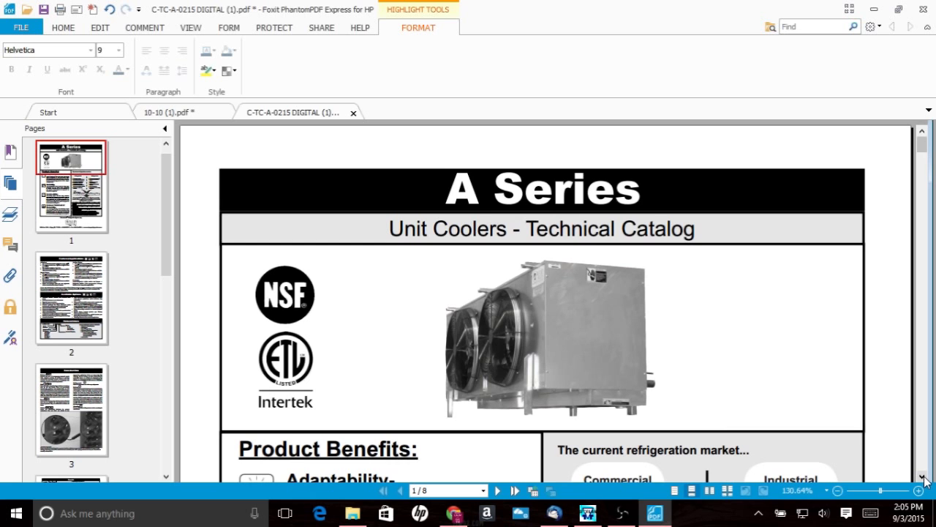
Scroll the A Series catalog from page 1 down to the page 2 Nomenclature model key
scroll("down", 3)
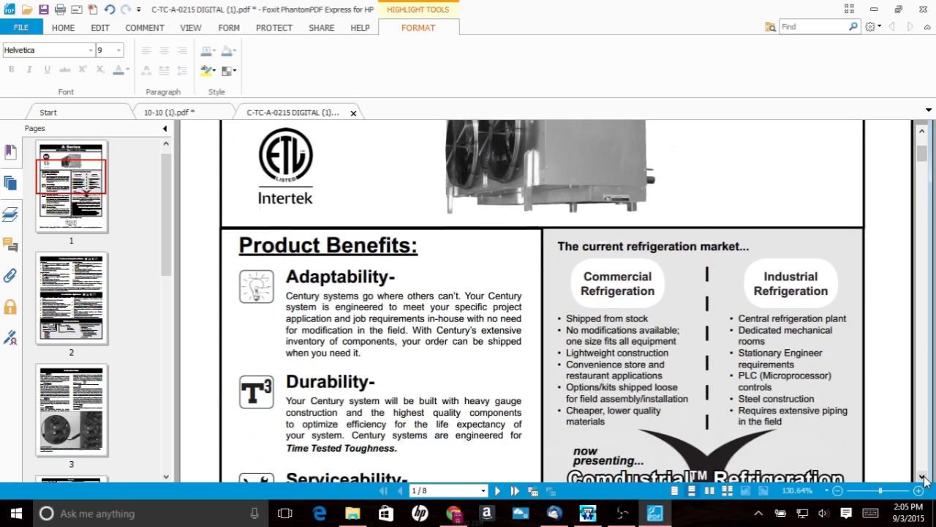
scroll("down", 3)
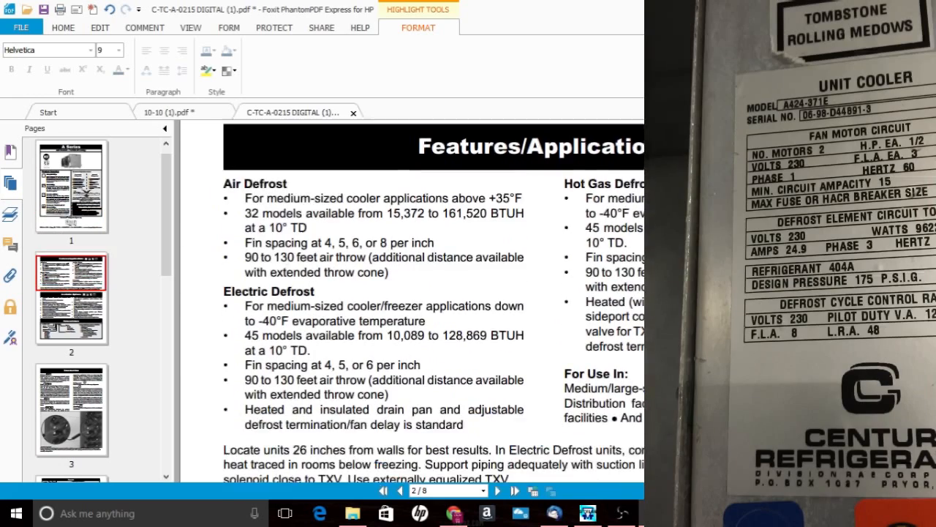
scroll("down", 3)
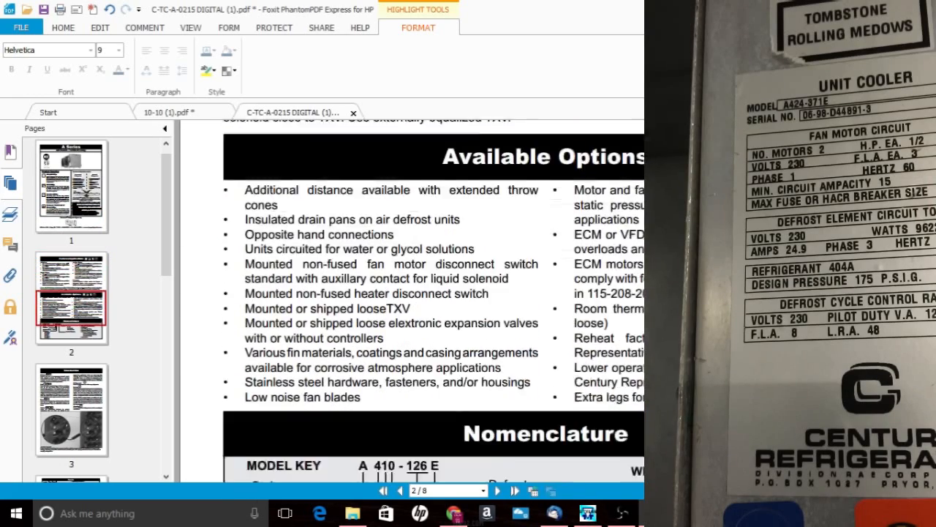
scroll("down", 3)
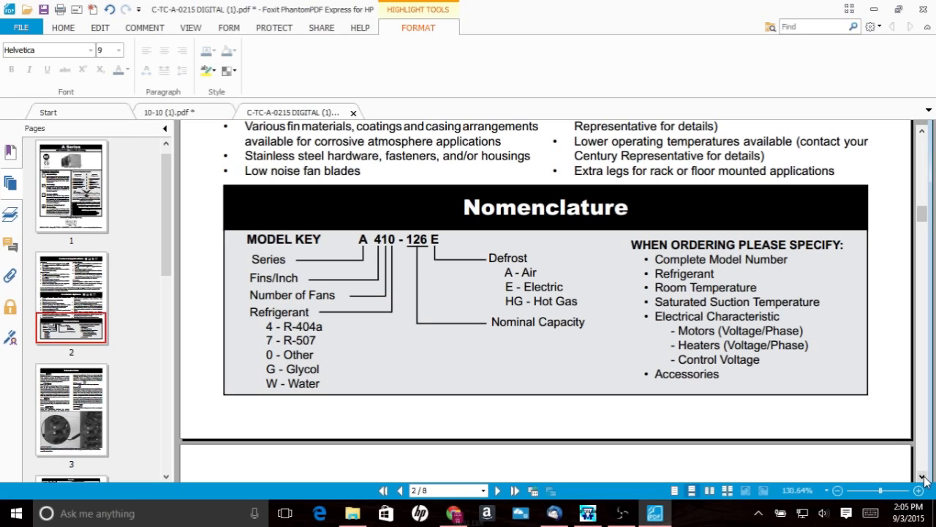
scroll("down", 3)
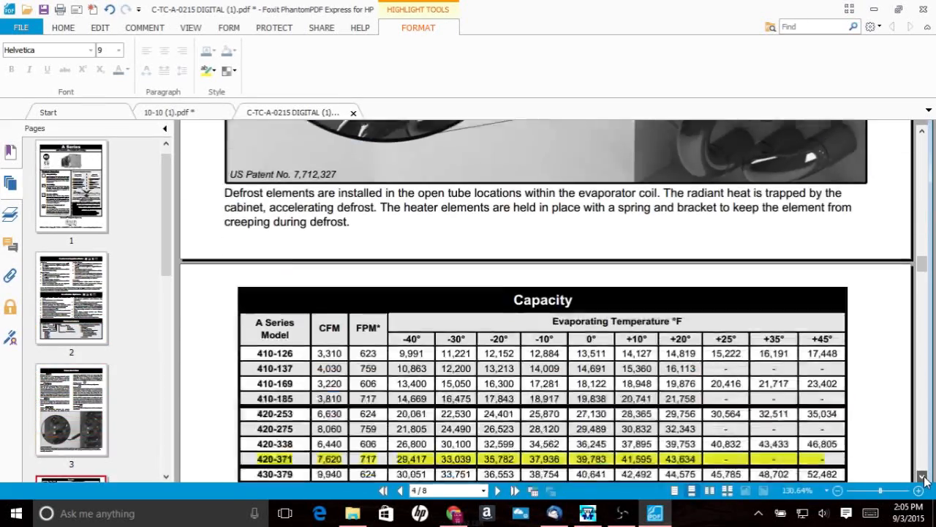
Scroll down to the page 4 capacity table with the highlighted 420-371 row
scroll("down", 3)
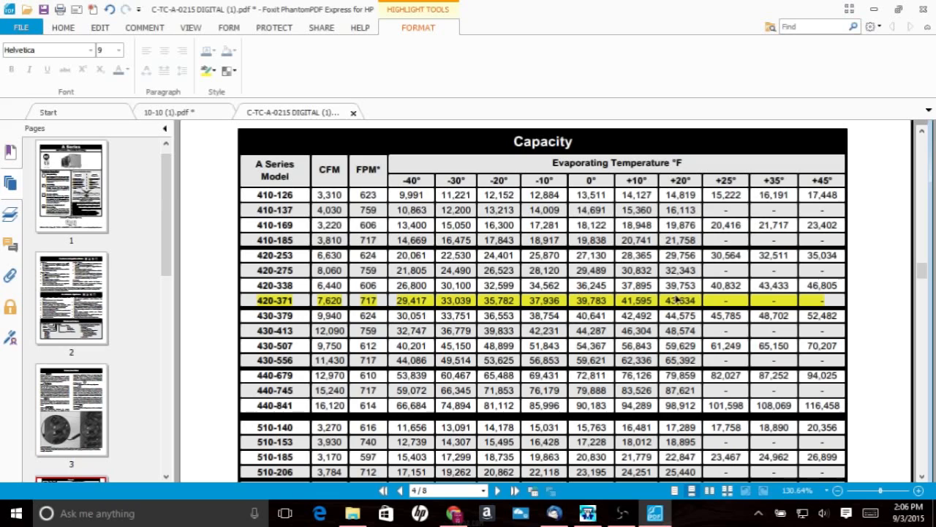
mouse_move(520, 300)
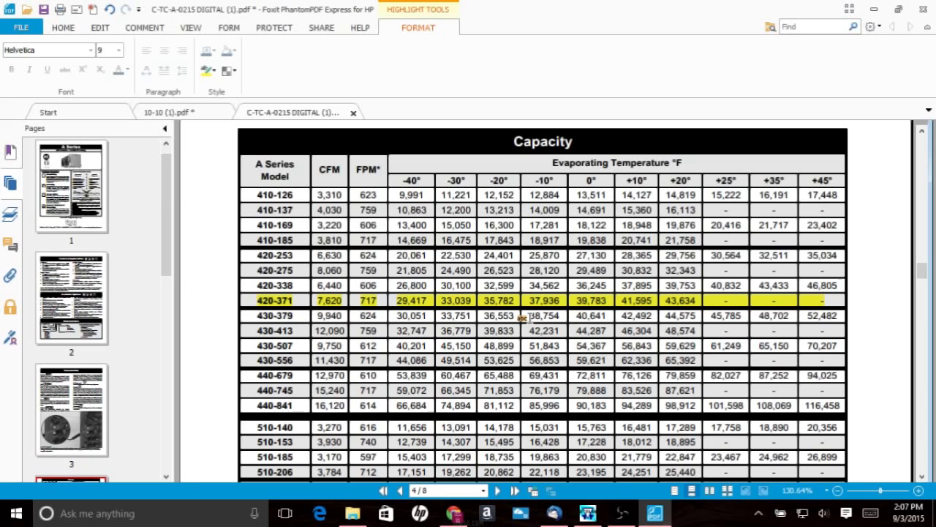
mouse_move(519, 316)
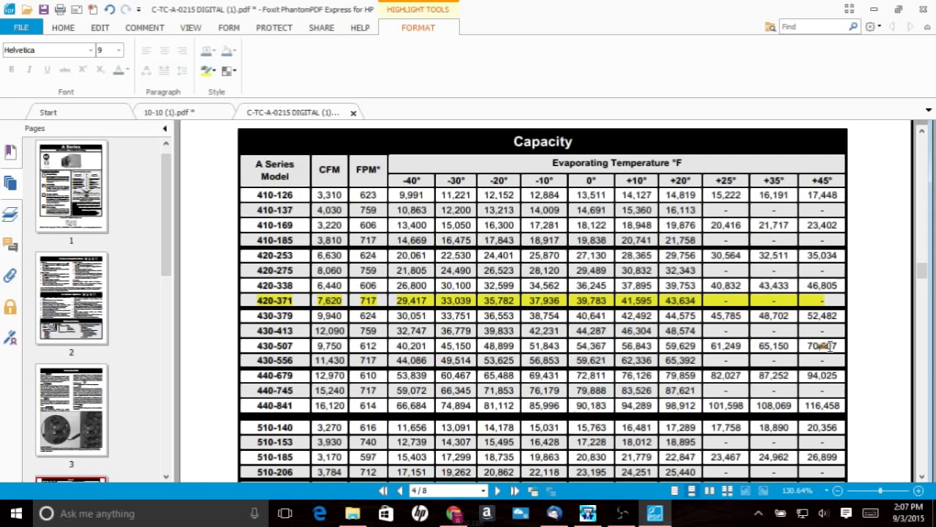
mouse_move(201, 111)
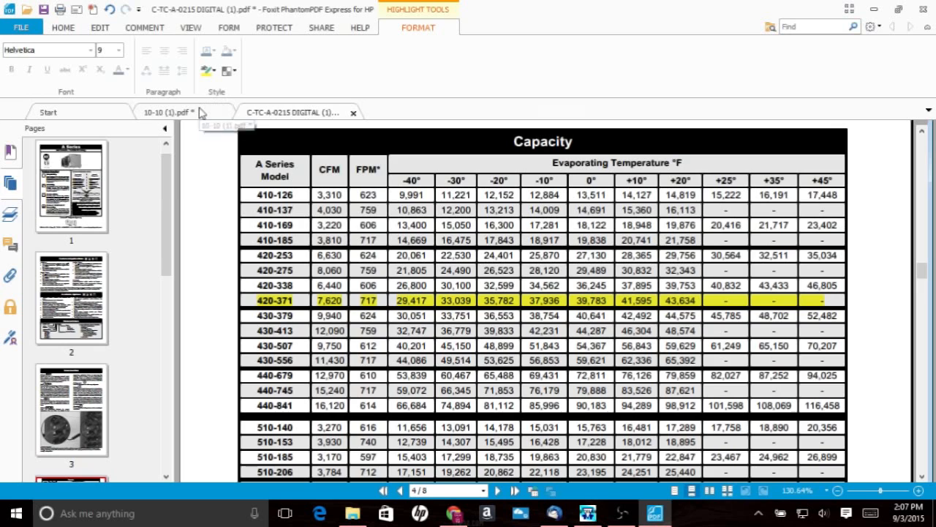
Switch to the 10-10 bulletin and scroll to its page 8 404A/408A capacity table
left_click(154, 112)
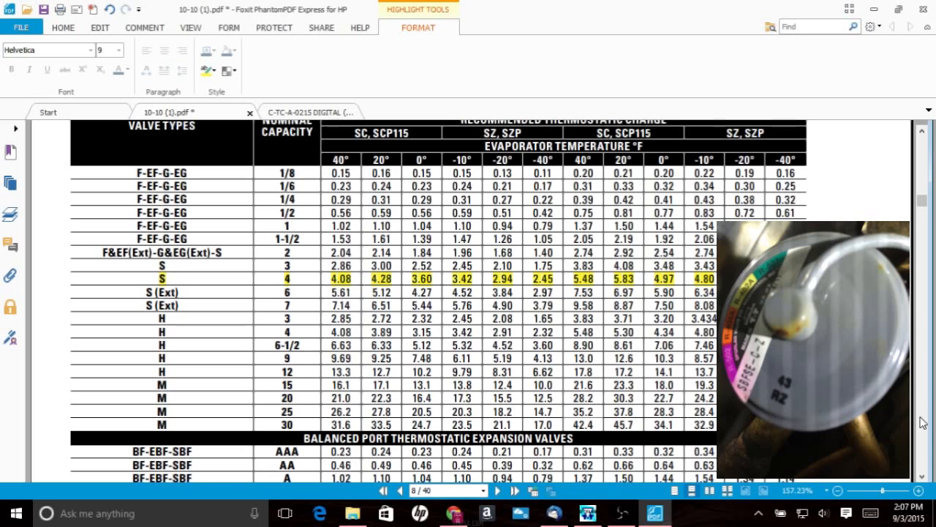
scroll("down", 3)
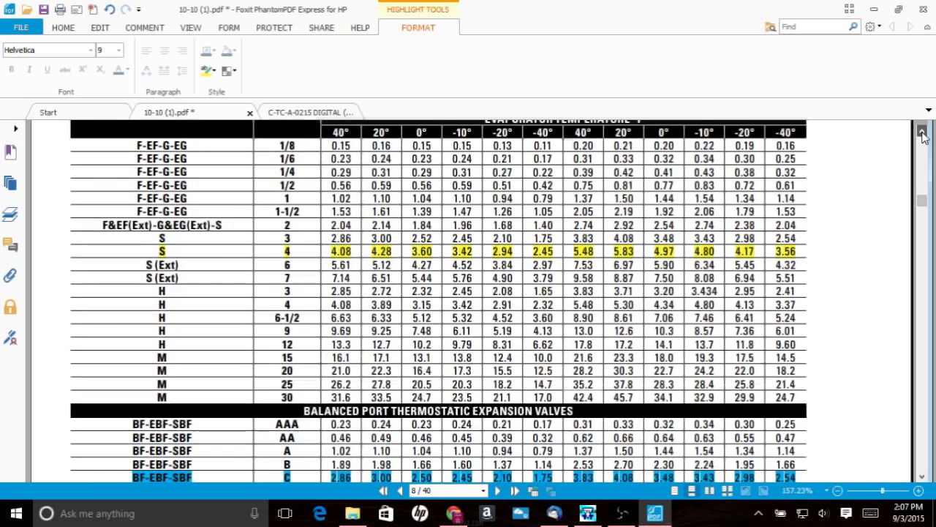
scroll("up", 3)
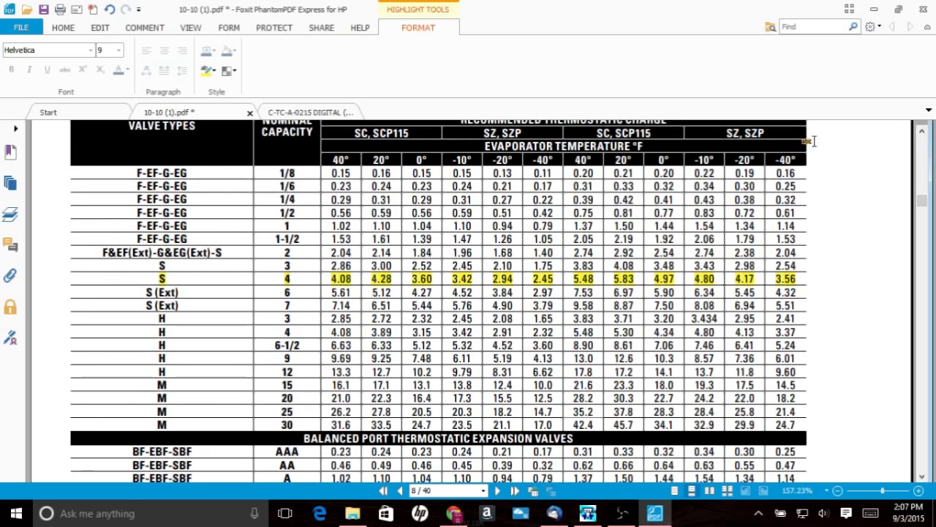
scroll("up", 3)
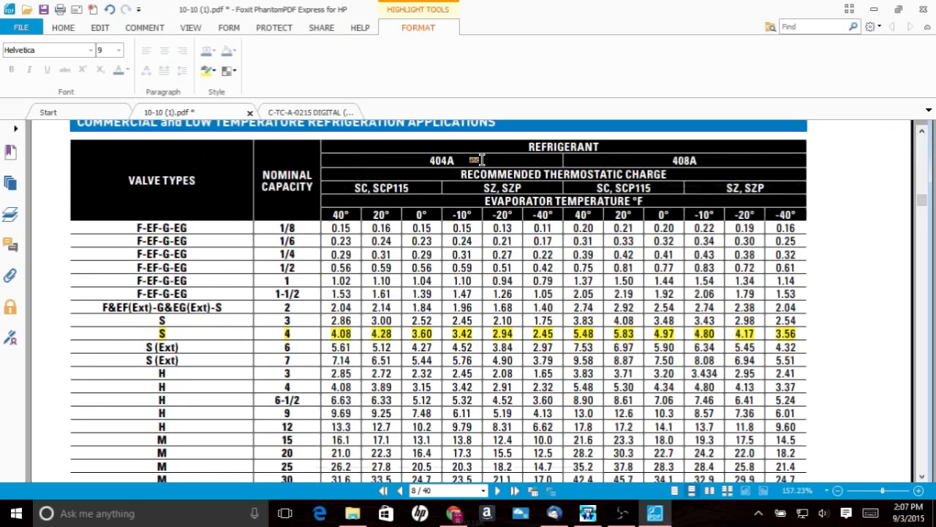
mouse_move(485, 177)
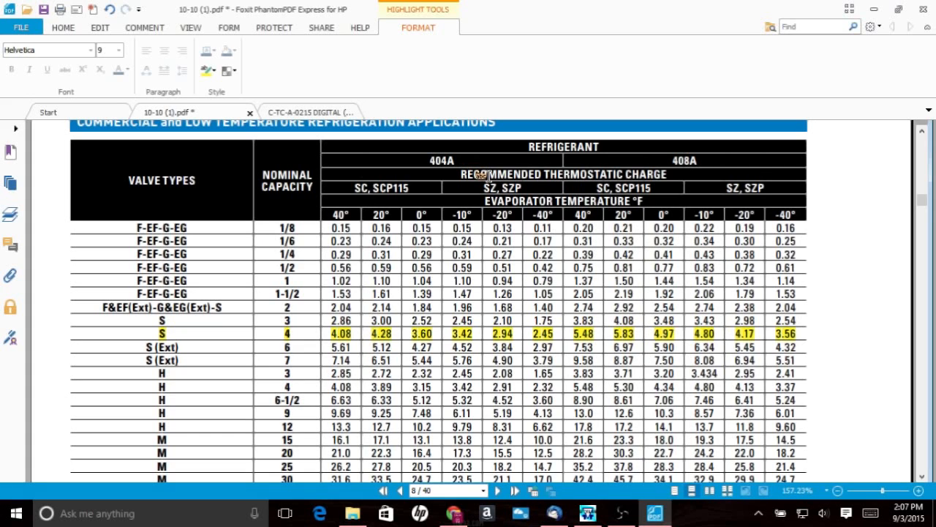
mouse_move(475, 188)
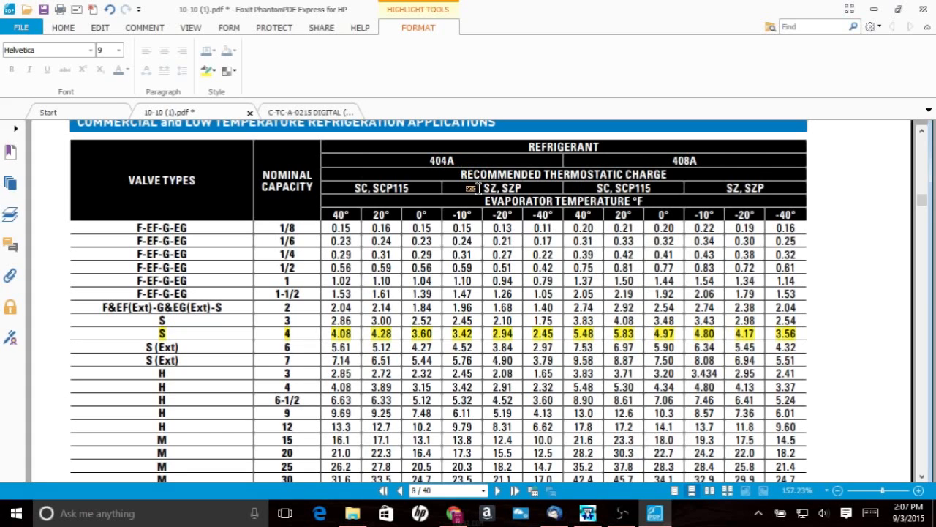
mouse_move(534, 290)
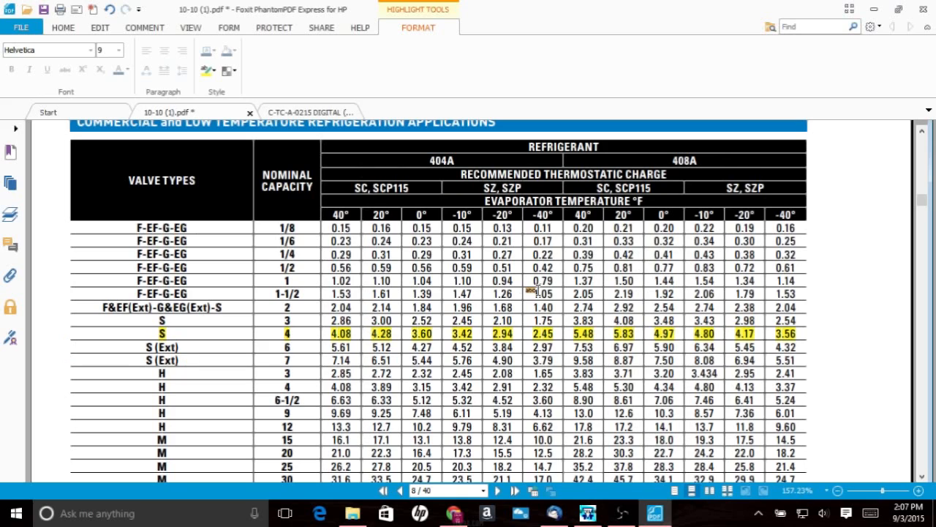
mouse_move(527, 289)
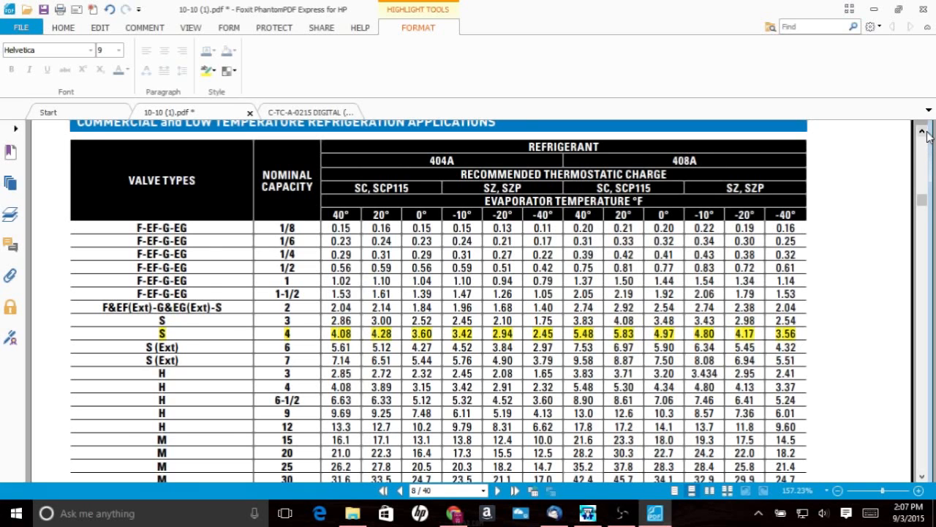
scroll("up", 3)
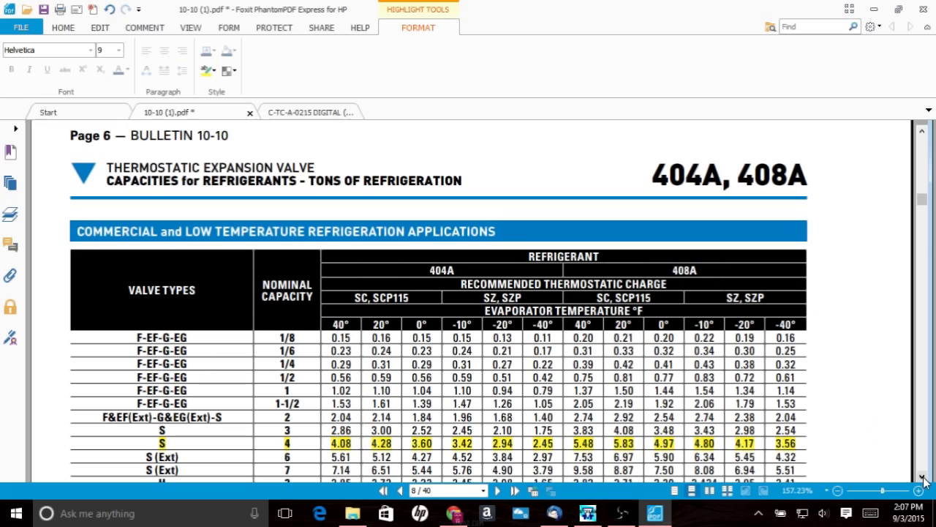
scroll("down", 3)
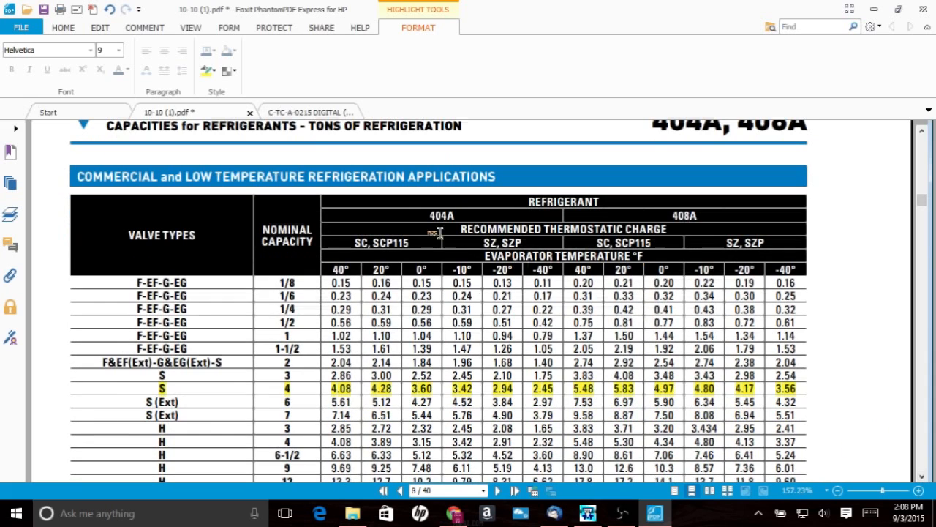
mouse_move(490, 253)
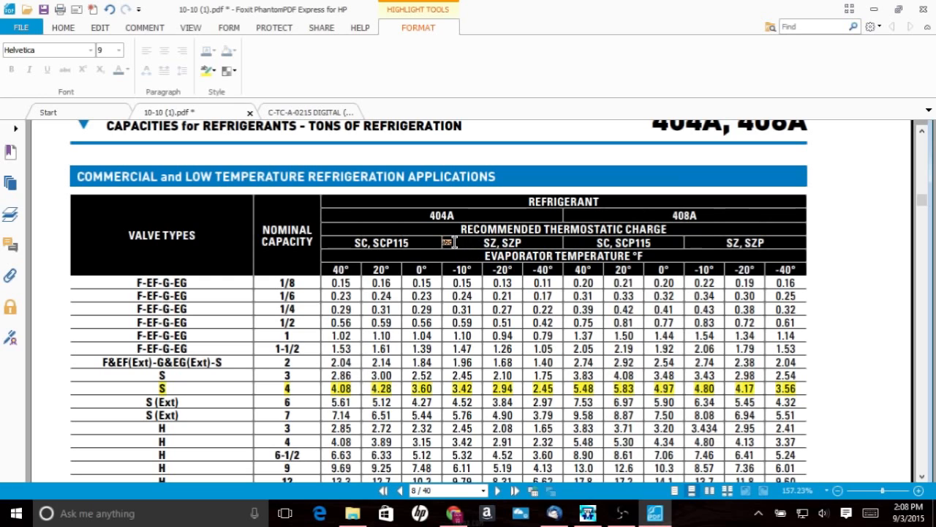
mouse_move(534, 256)
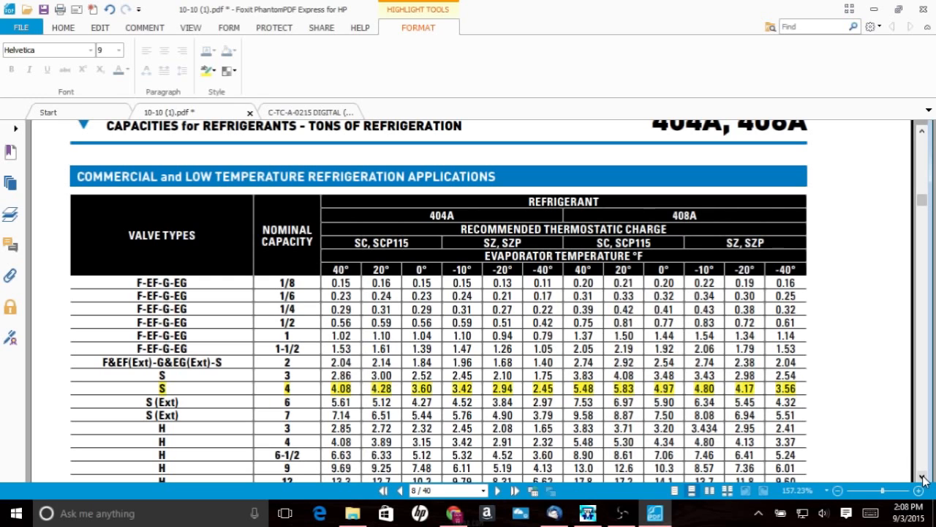
scroll("down", 3)
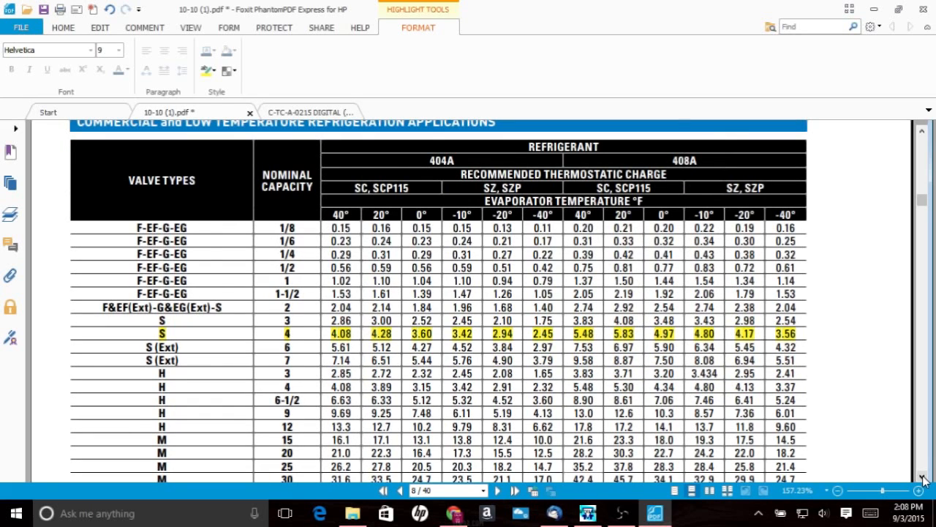
scroll("down", 3)
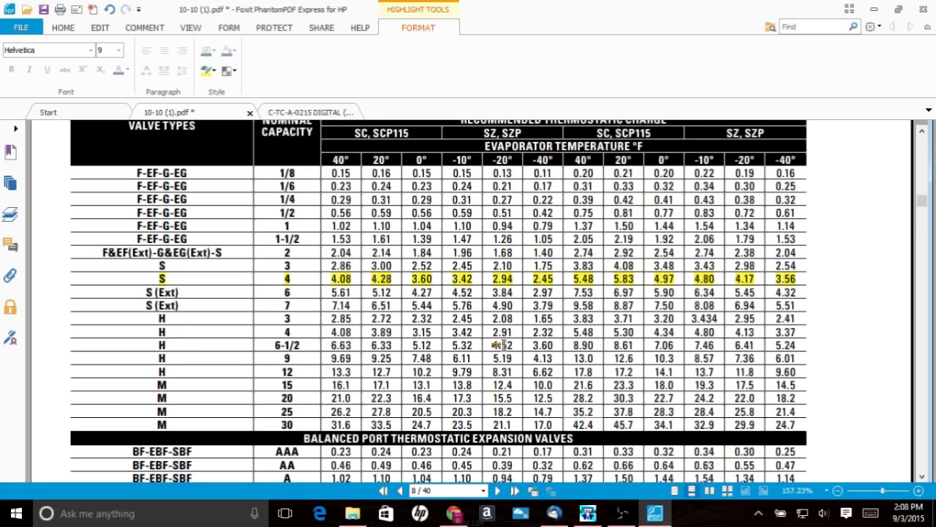
scroll("down", 3)
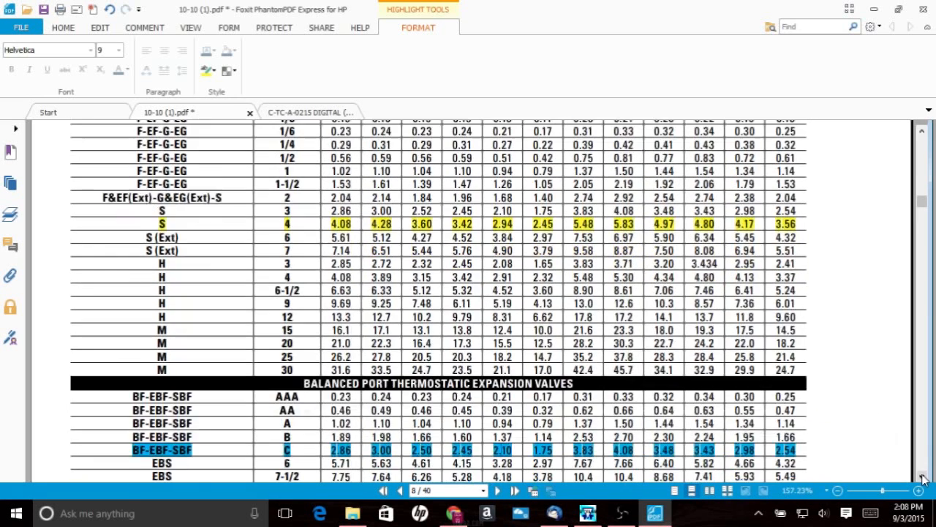
scroll("down", 3)
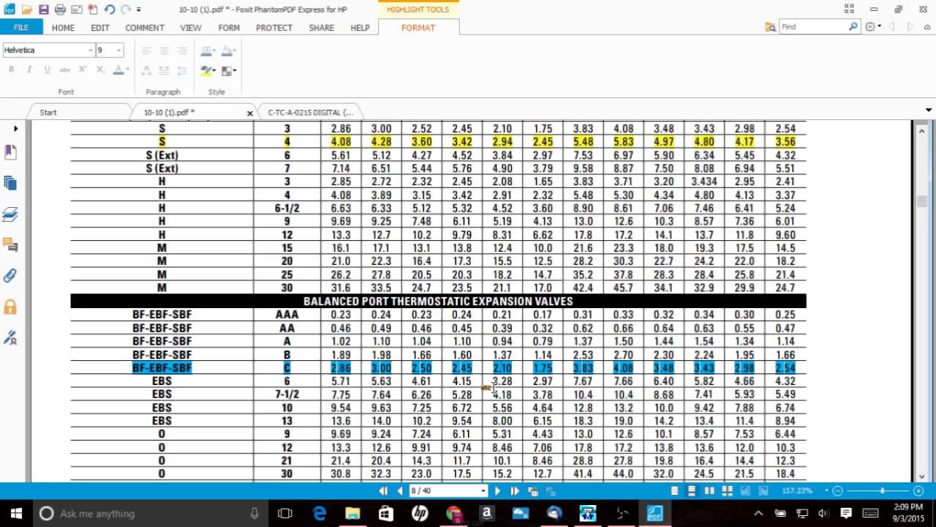
mouse_move(900, 177)
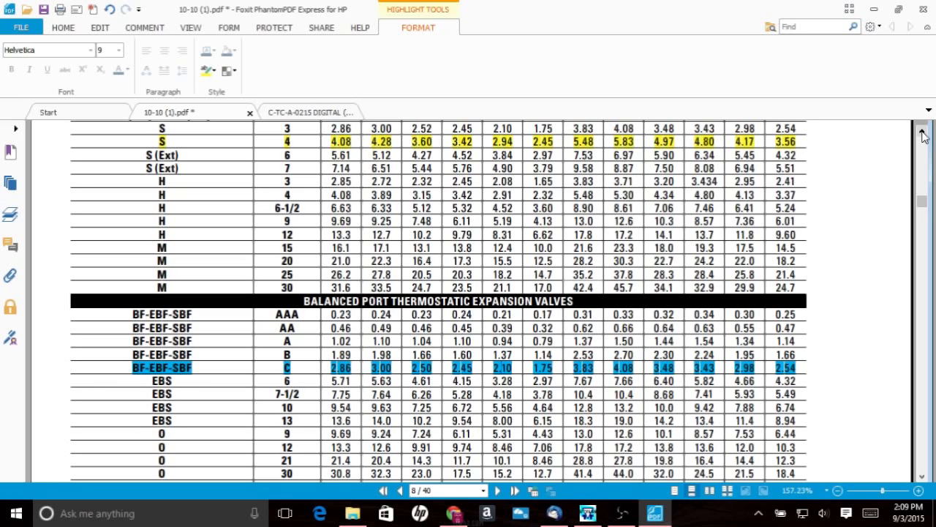
scroll("up", 3)
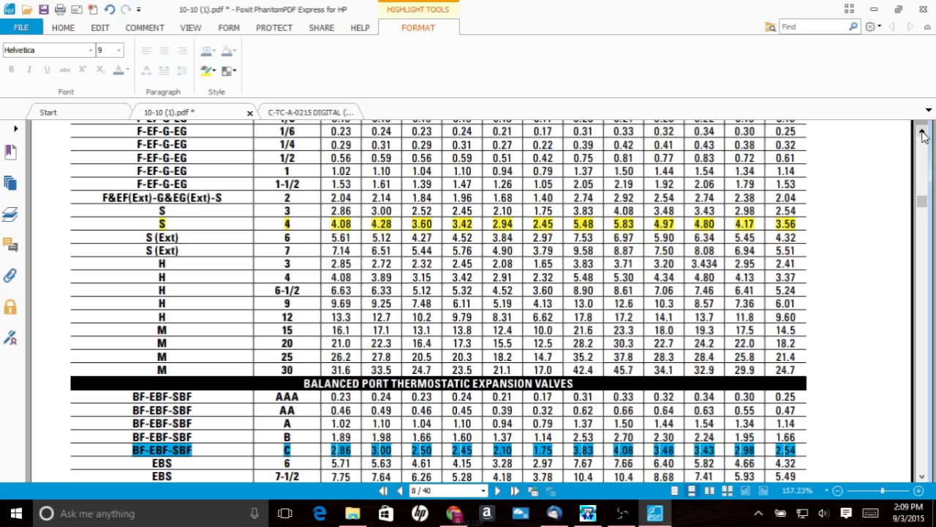
scroll("up", 3)
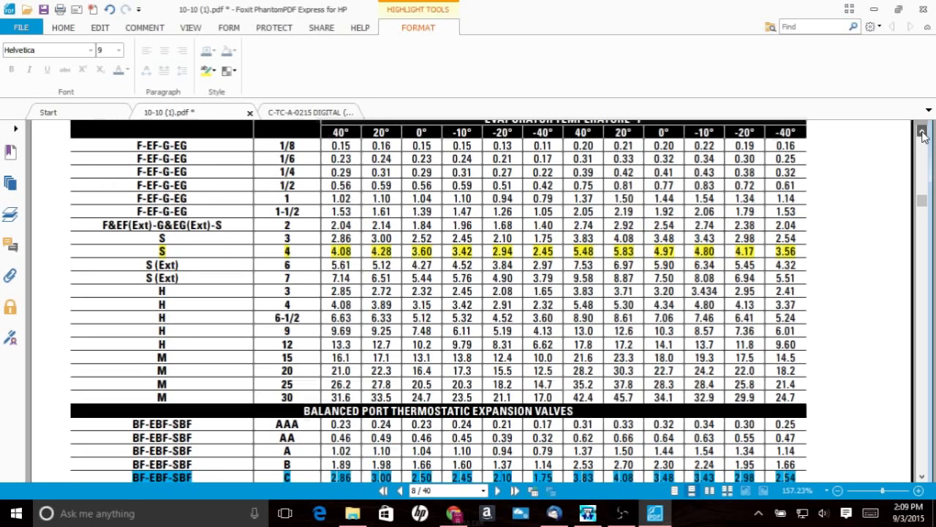
scroll("up", 3)
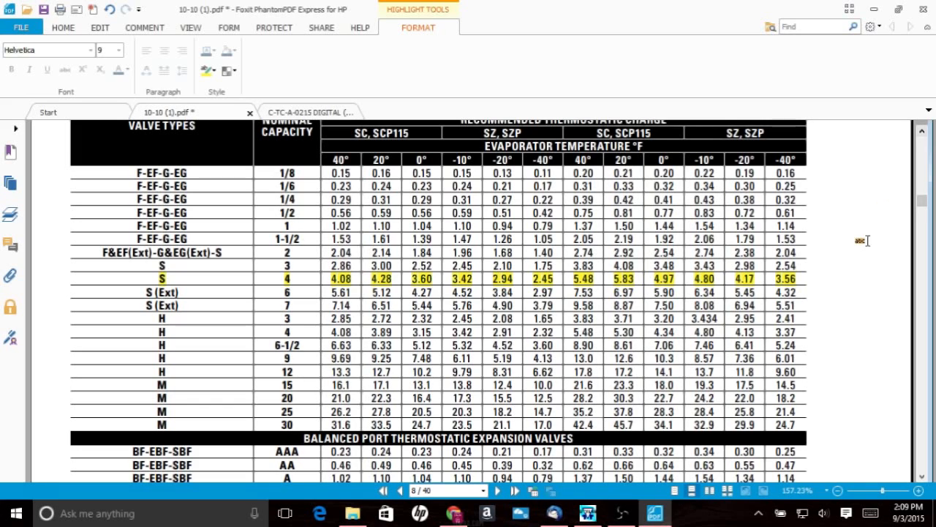
mouse_move(512, 292)
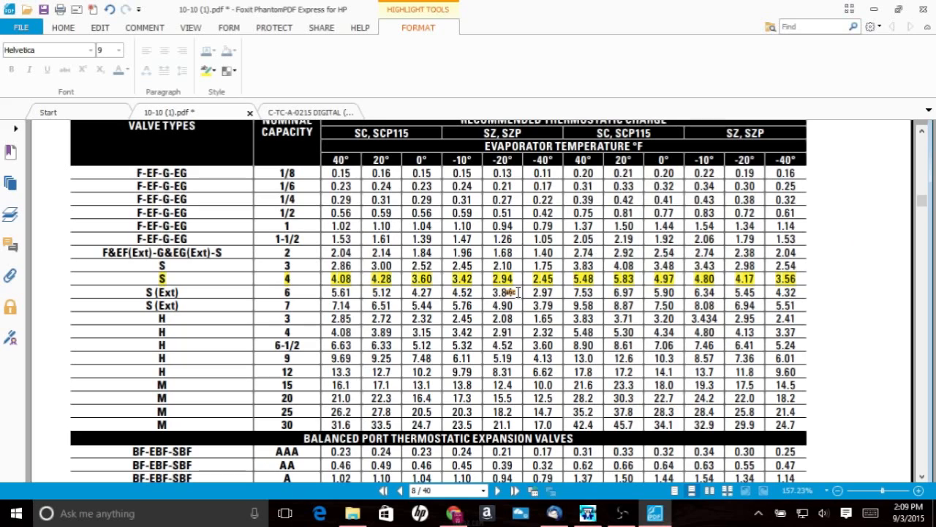
mouse_move(260, 287)
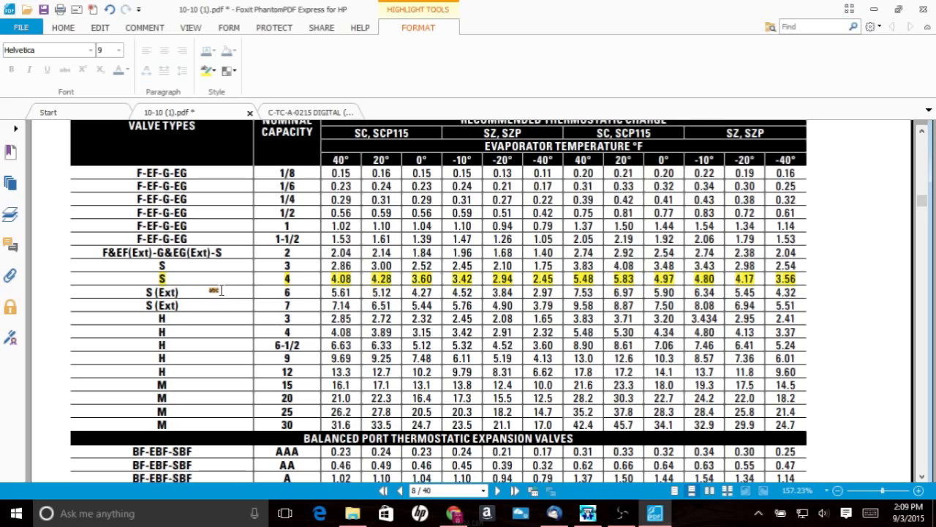
mouse_move(288, 285)
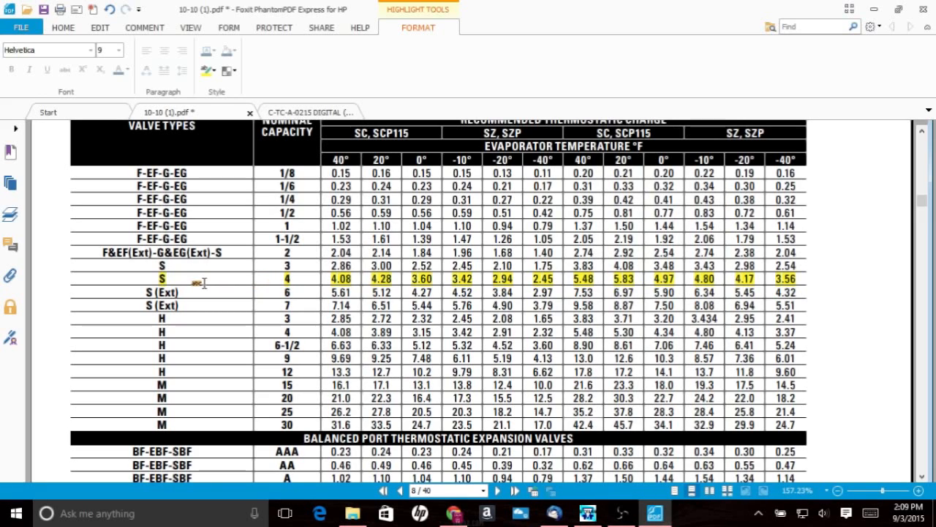
mouse_move(282, 282)
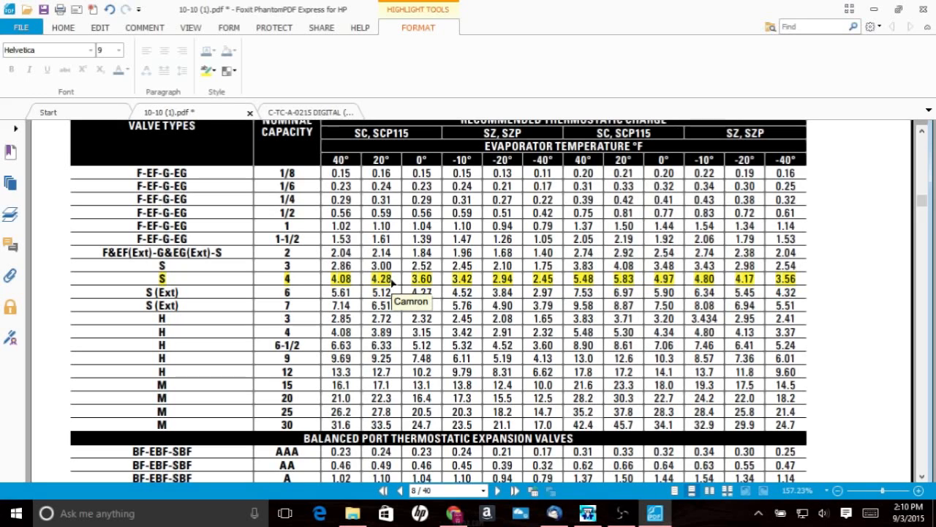
mouse_move(388, 284)
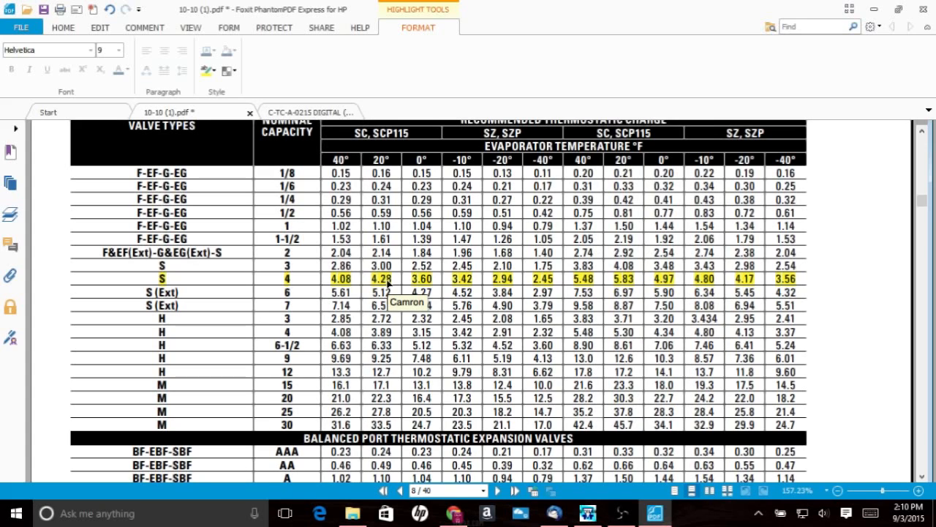
mouse_move(475, 280)
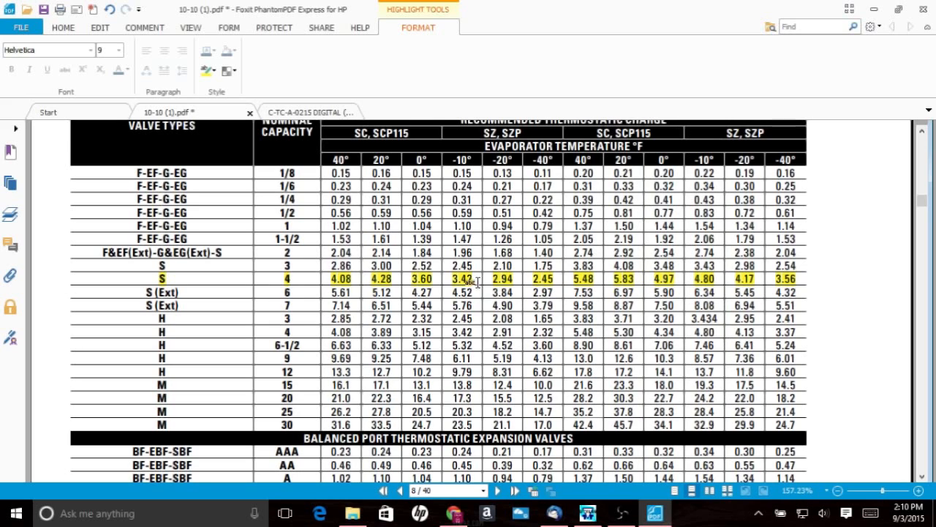
mouse_move(515, 279)
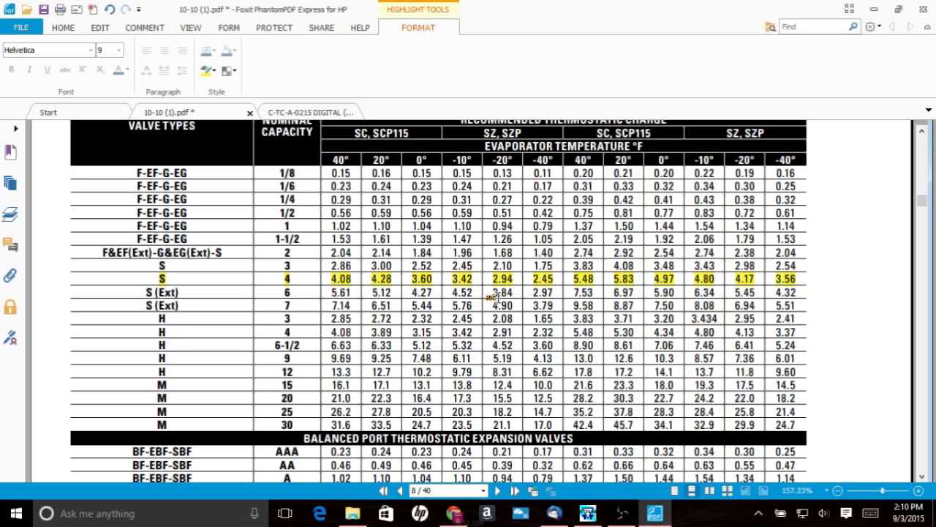
mouse_move(679, 416)
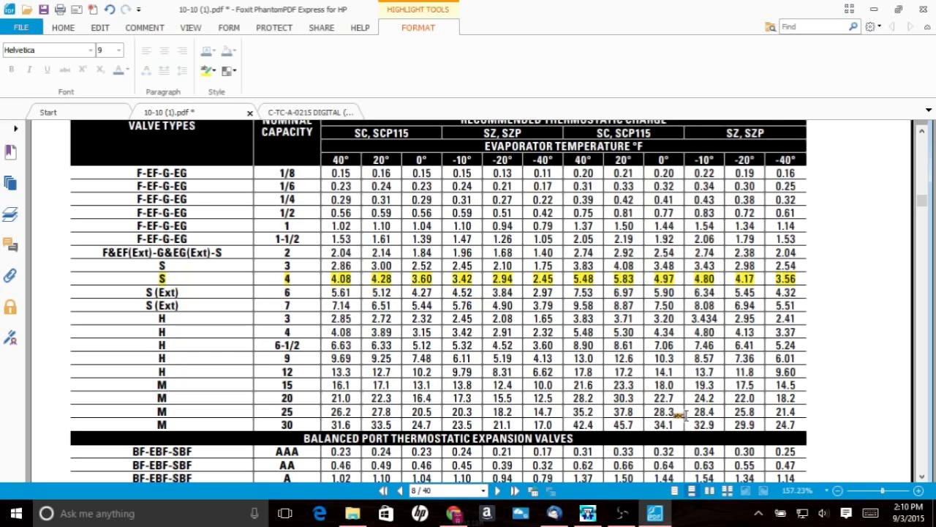
scroll("down", 3)
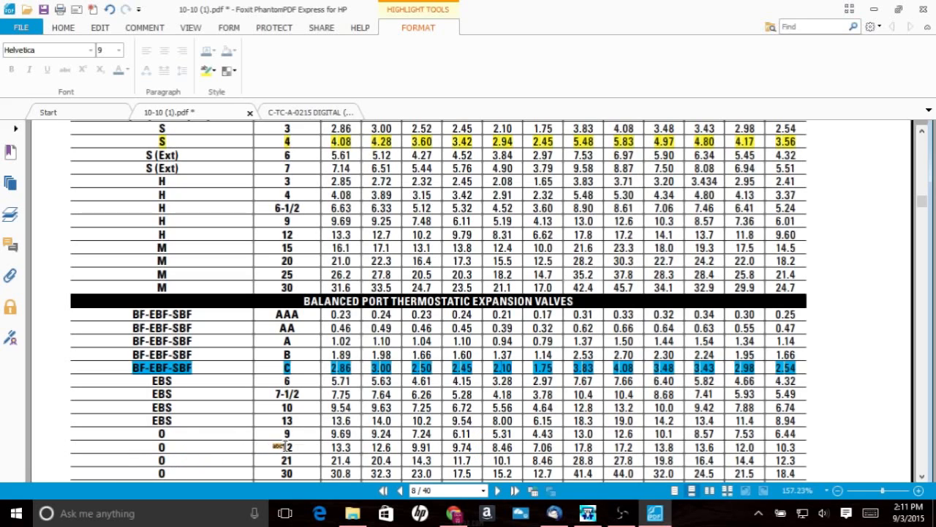
mouse_move(526, 420)
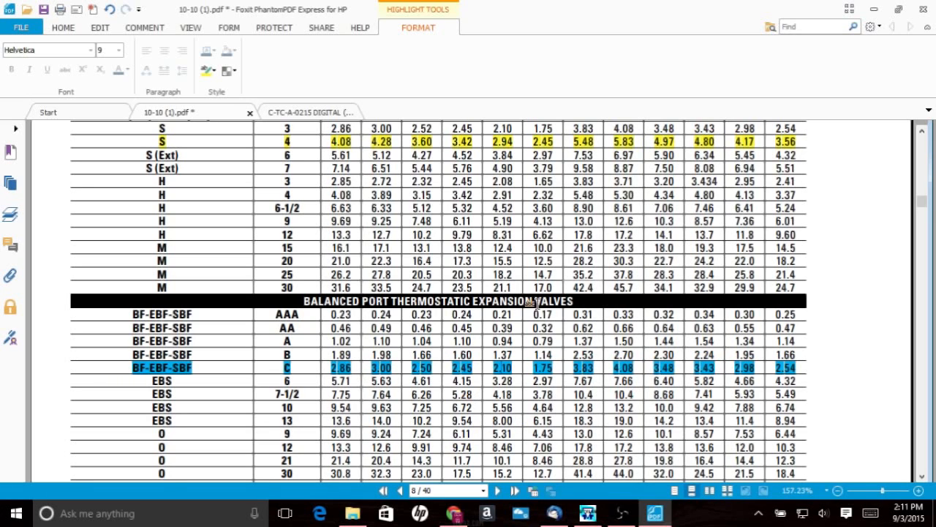
scroll("up", 3)
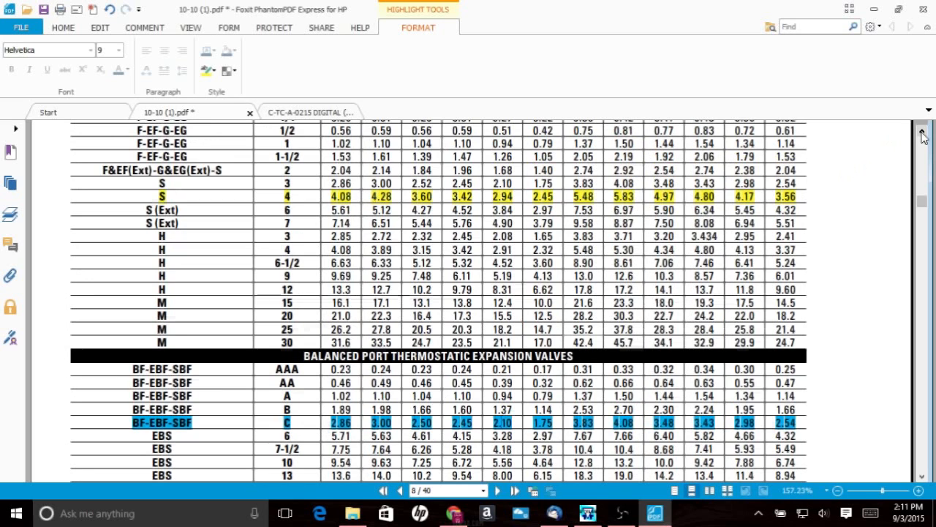
scroll("up", 3)
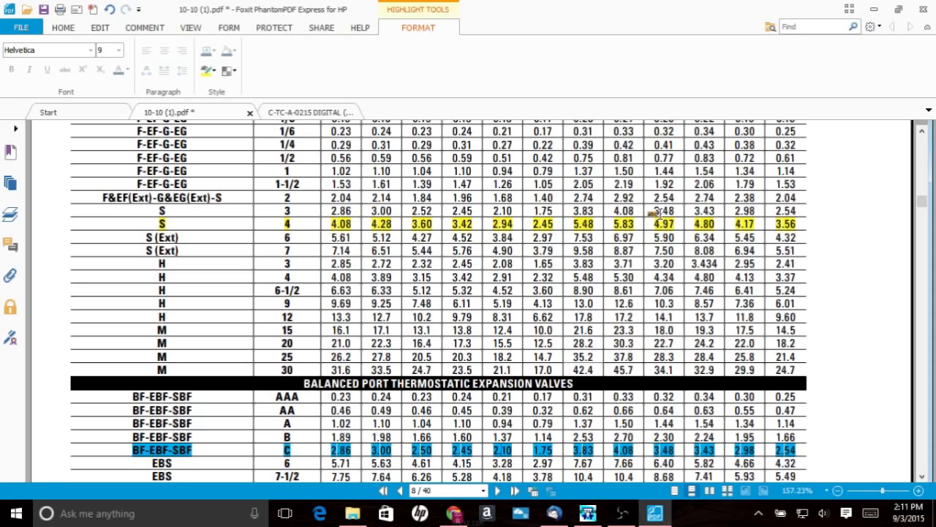
mouse_move(748, 230)
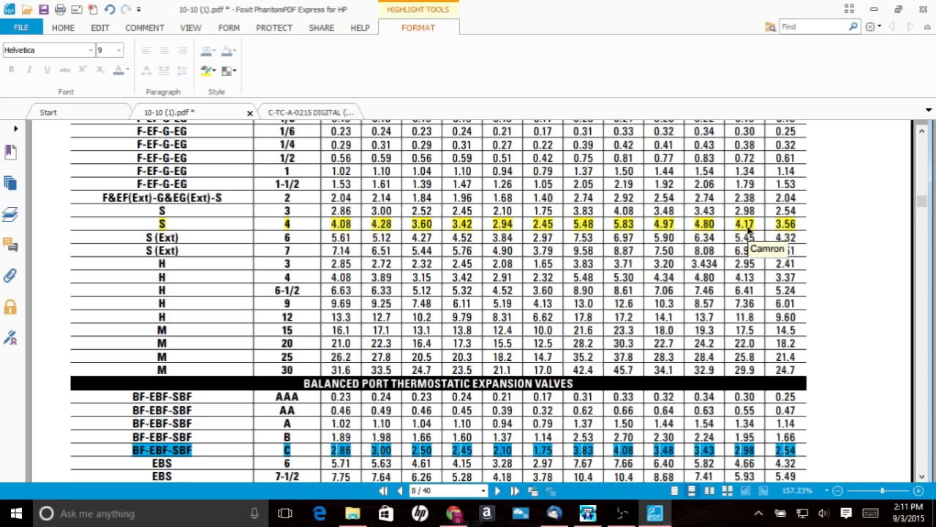
mouse_move(391, 313)
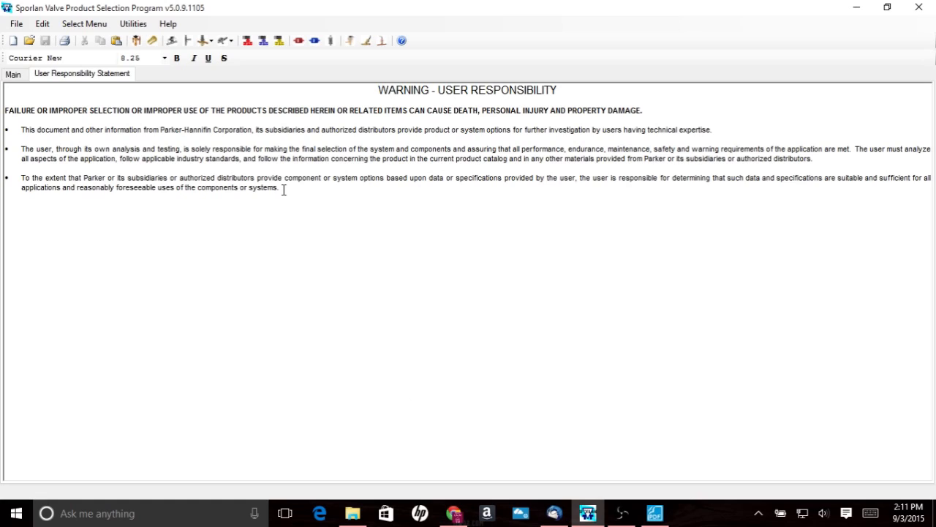
mouse_move(250, 148)
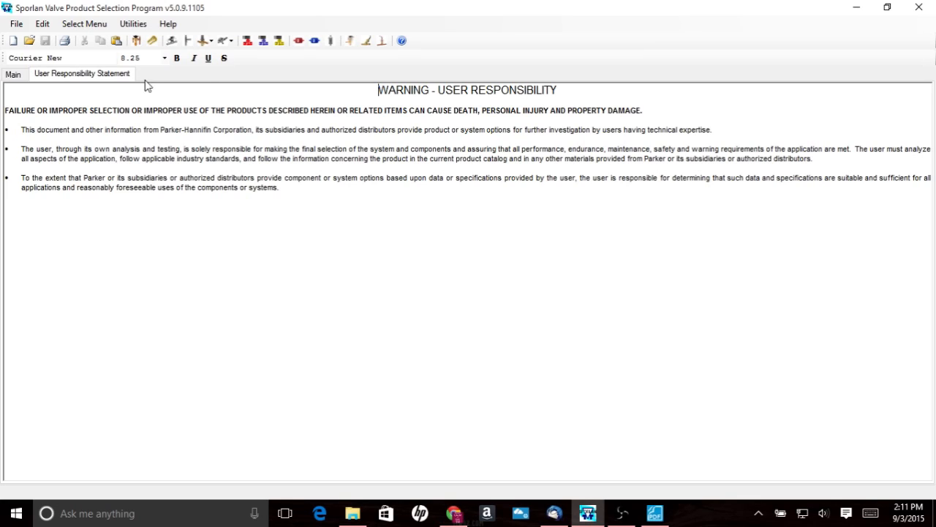
mouse_move(136, 40)
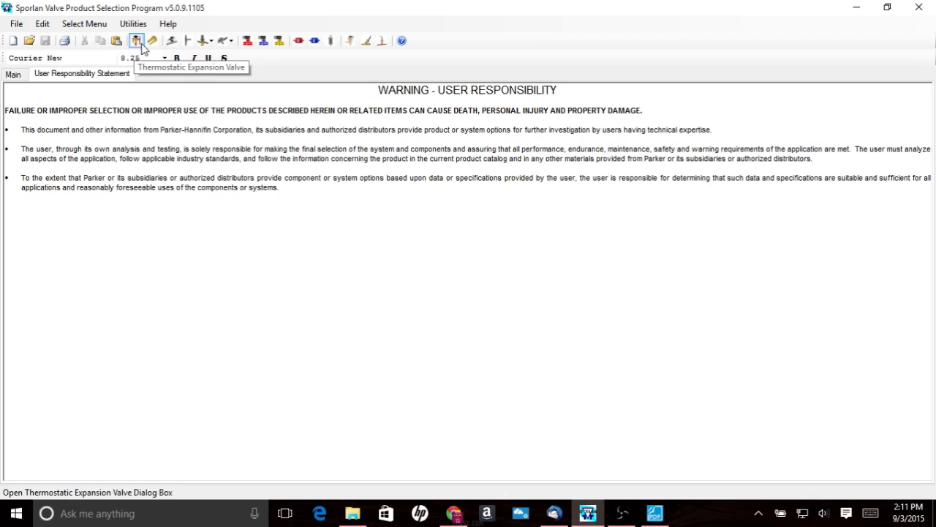
mouse_move(172, 41)
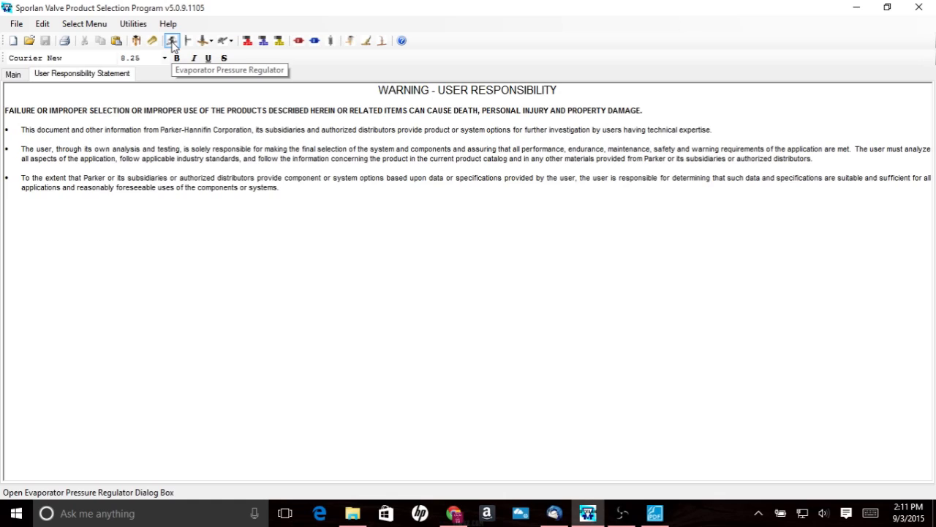
mouse_move(186, 40)
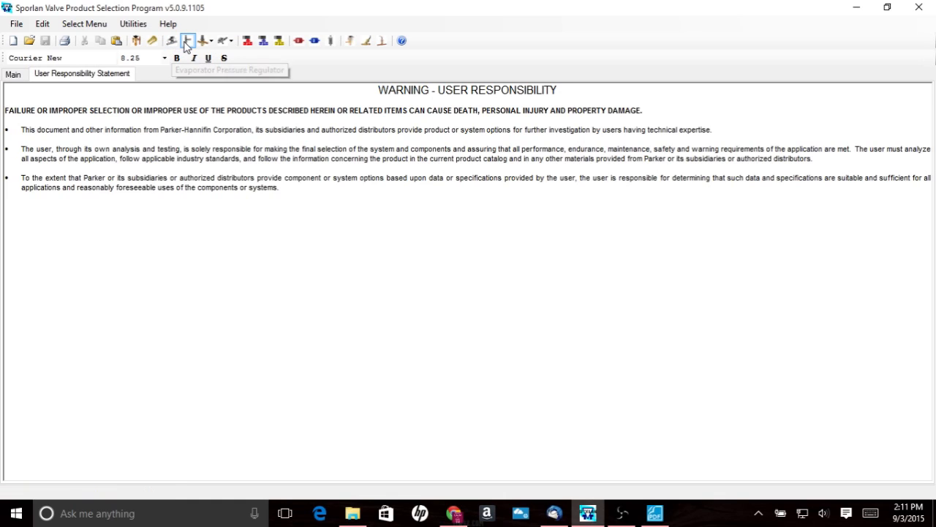
mouse_move(188, 41)
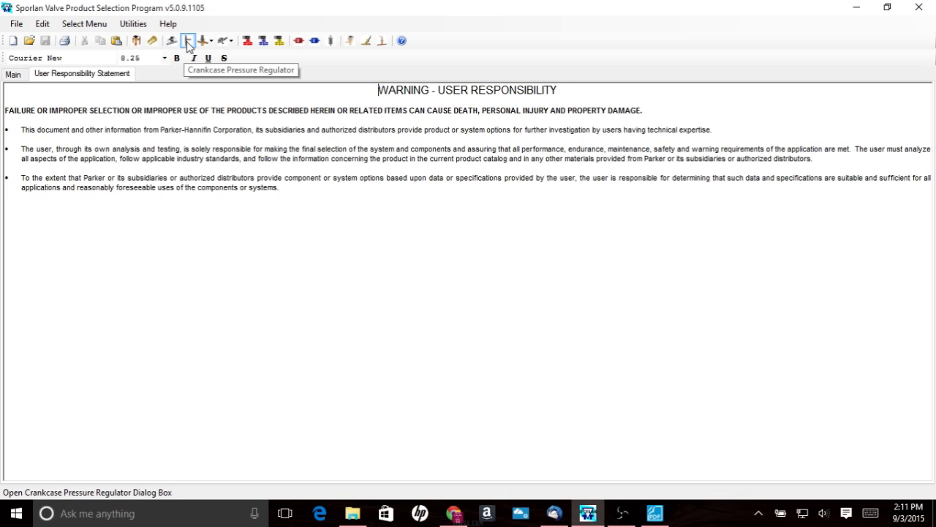
mouse_move(205, 40)
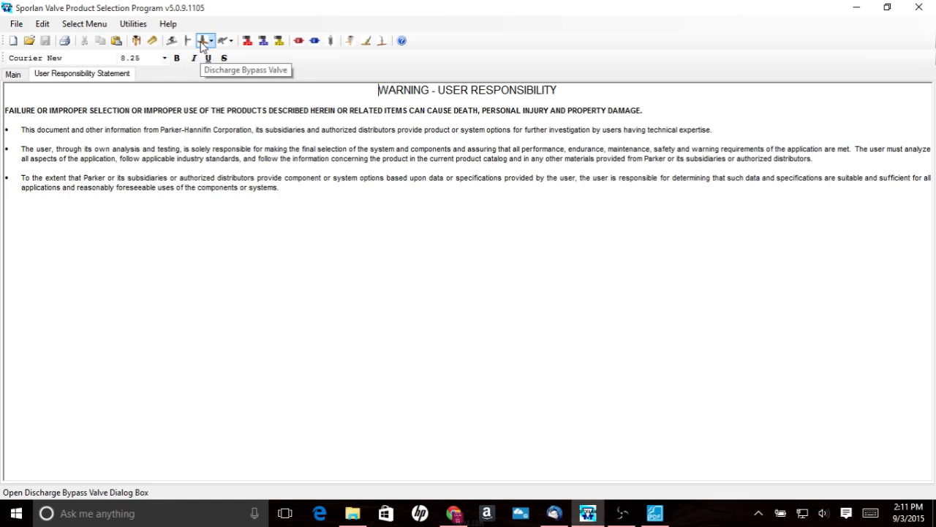
mouse_move(225, 40)
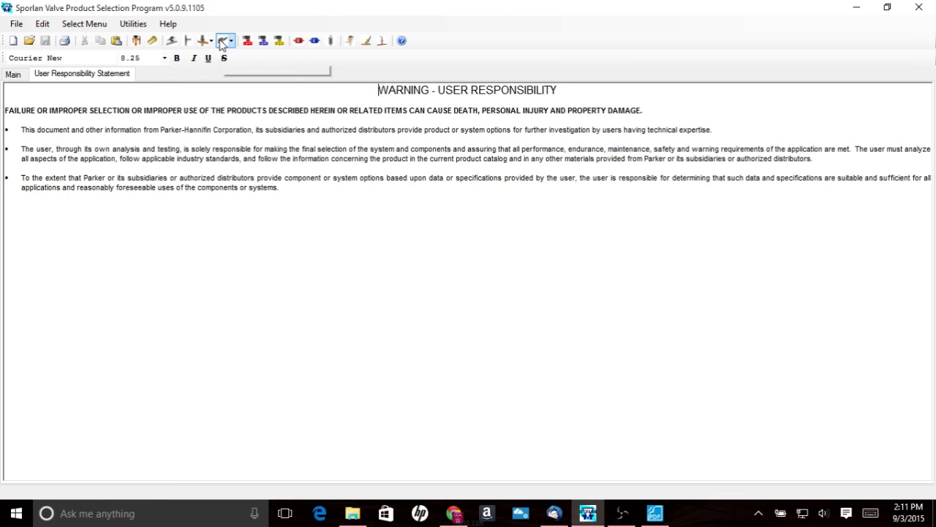
mouse_move(248, 40)
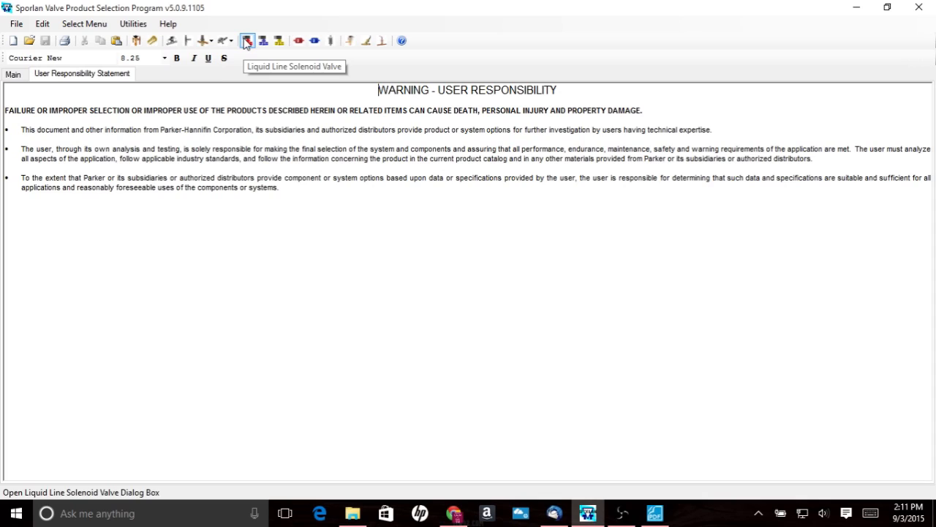
mouse_move(314, 40)
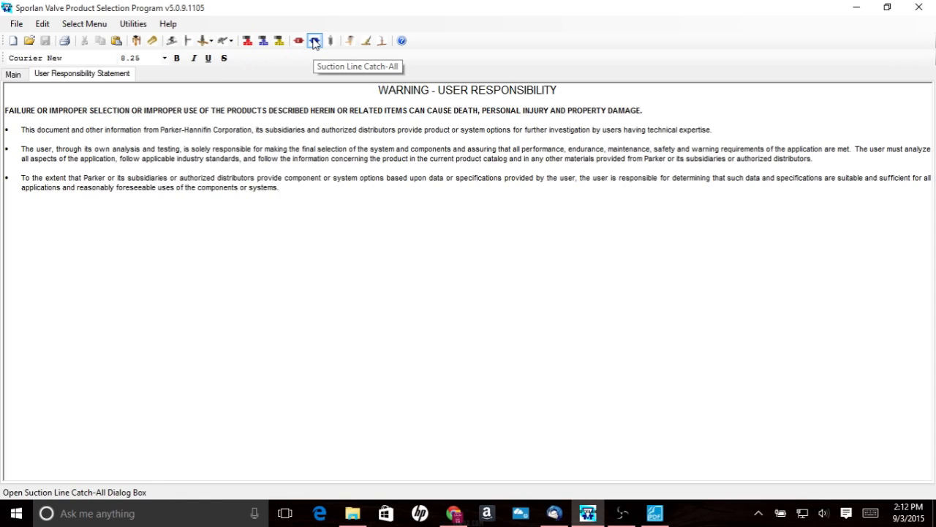
mouse_move(351, 41)
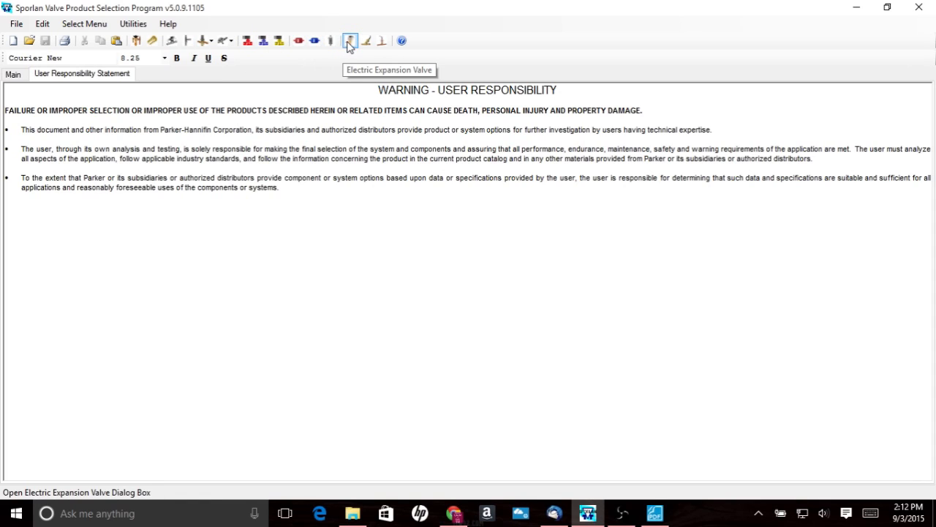
mouse_move(366, 40)
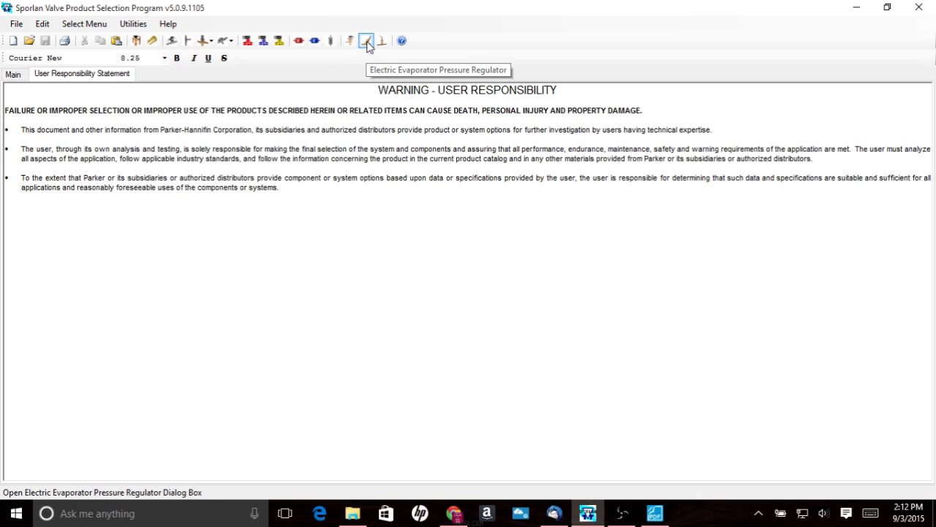
mouse_move(381, 41)
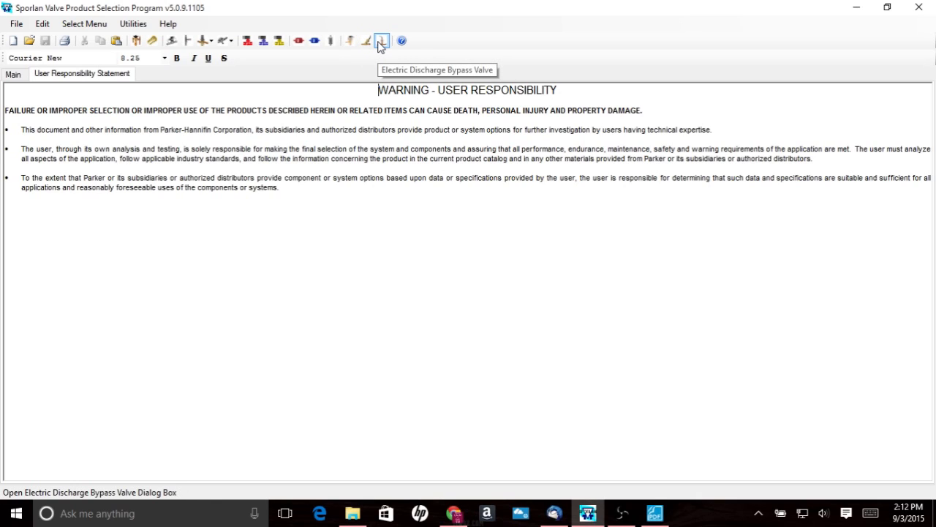
mouse_move(137, 40)
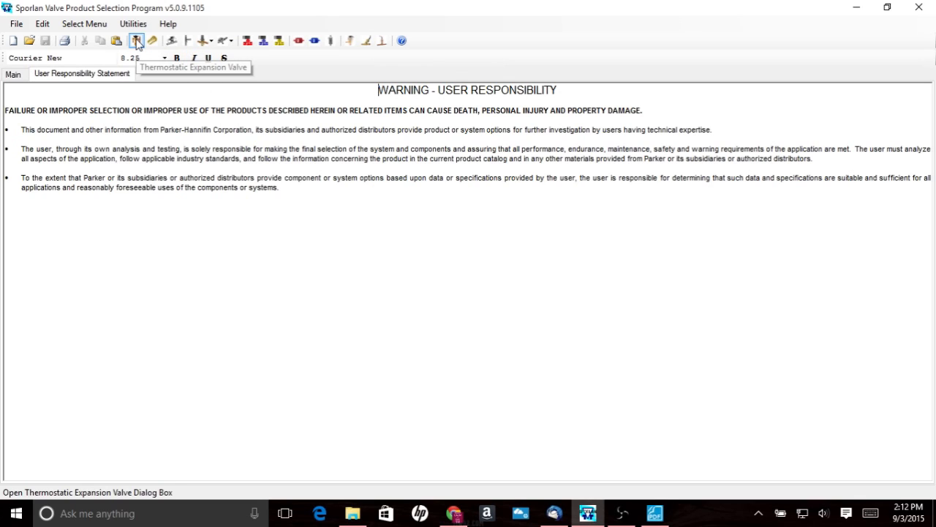
Start a new R-404A TEV selection with −20 °F evaporator and 100 °F condenser temperatures
left_click(136, 41)
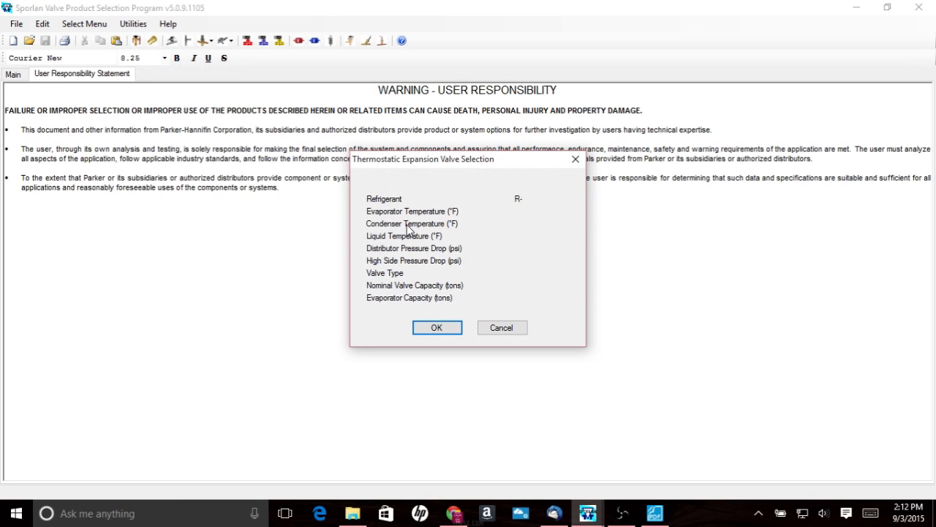
type("404a")
type("-2")
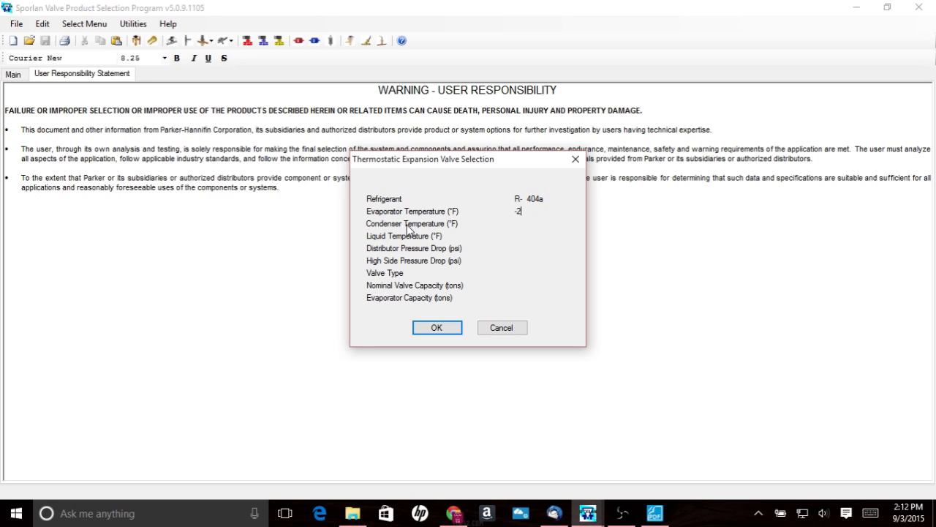
type("0")
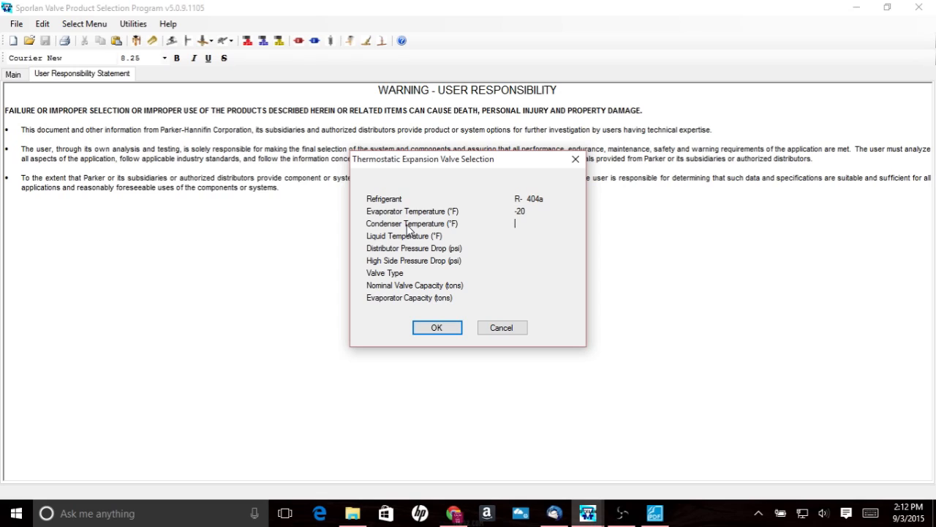
type("100")
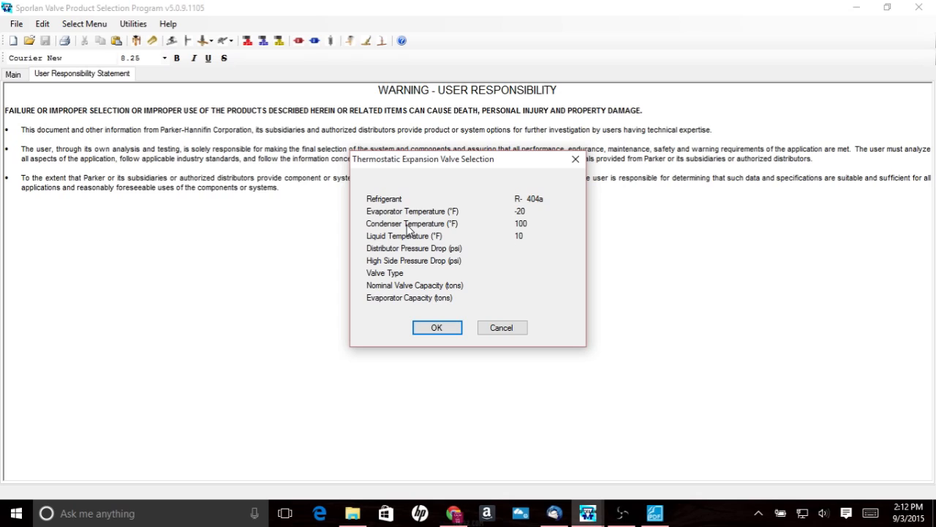
Set a 10 °F liquid temperature and a 25 psi distributor pressure drop
left_click(516, 248)
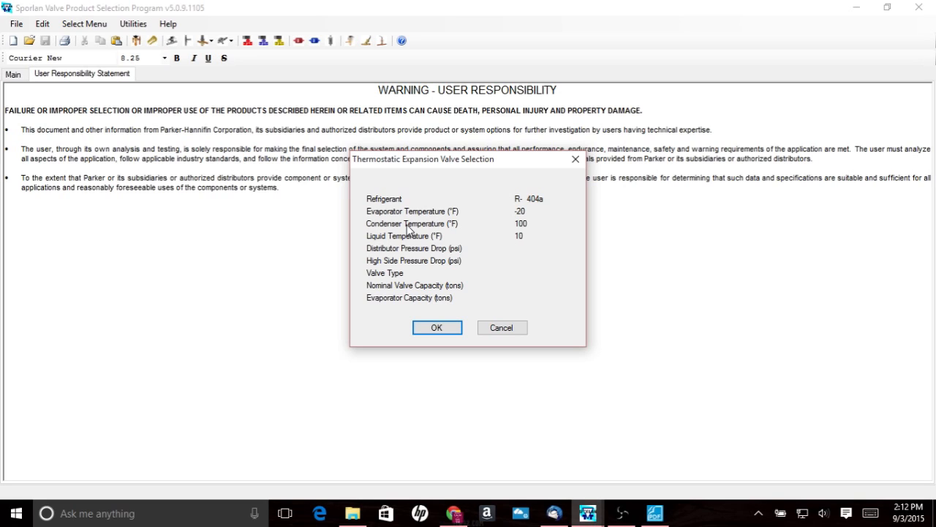
left_click(534, 247)
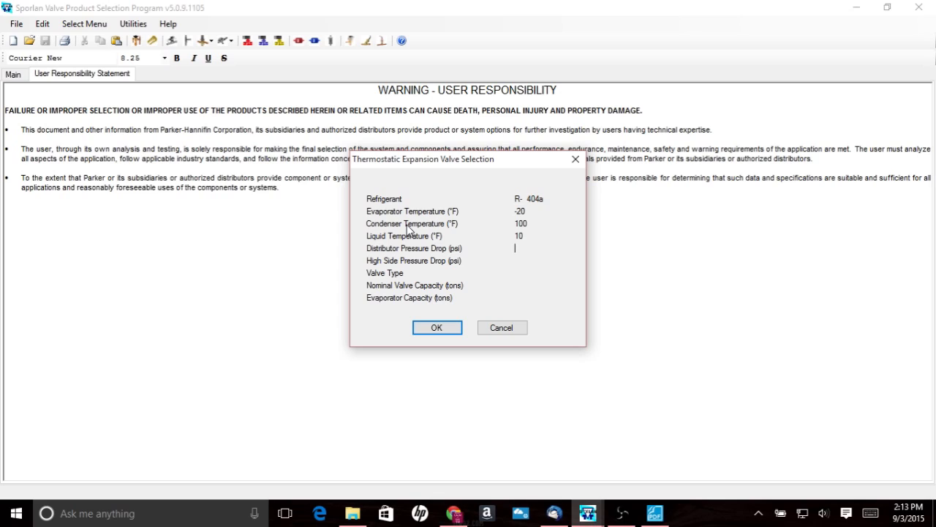
type("25")
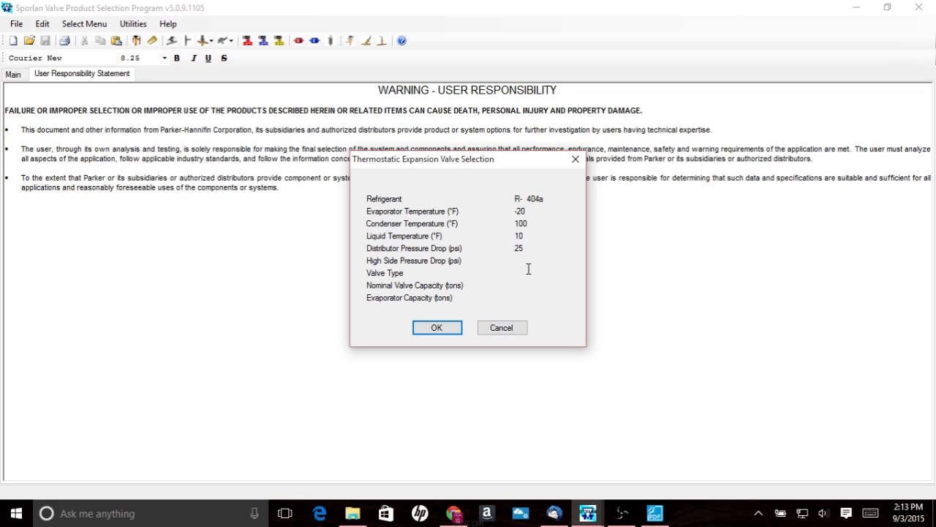
mouse_move(487, 264)
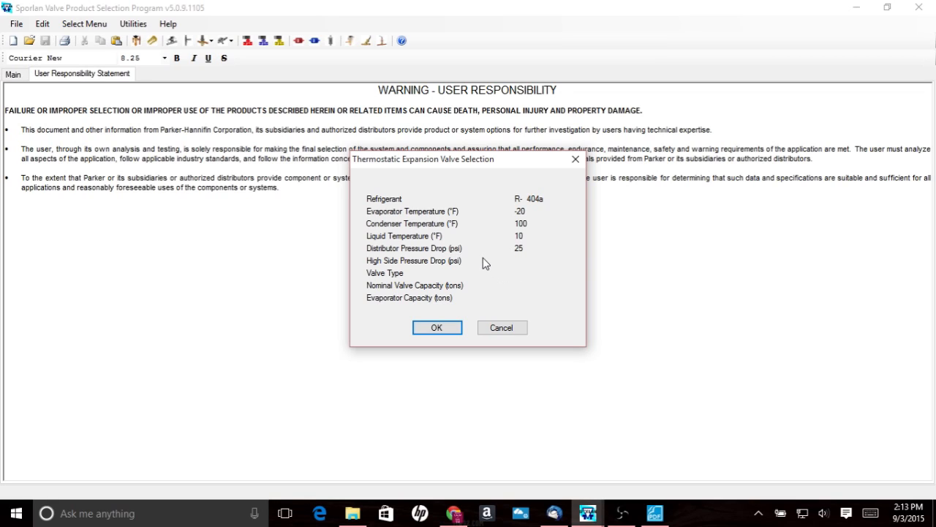
mouse_move(474, 218)
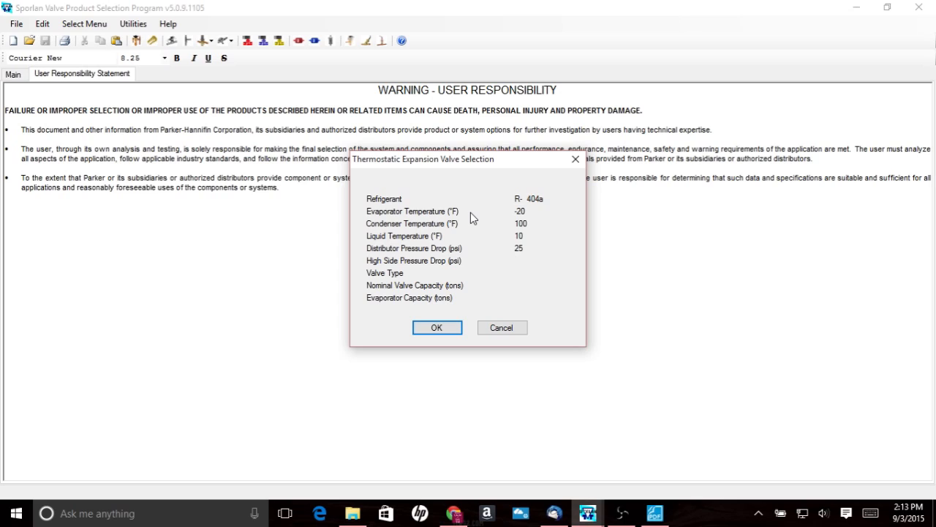
Enter a 2 psi high-side pressure drop and valve type SBF
left_click(541, 260)
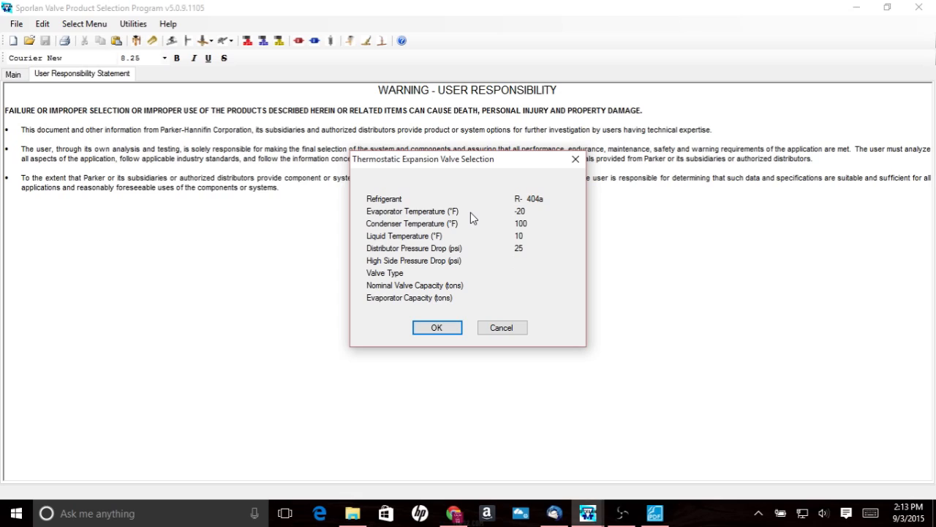
left_click(534, 260)
type("2")
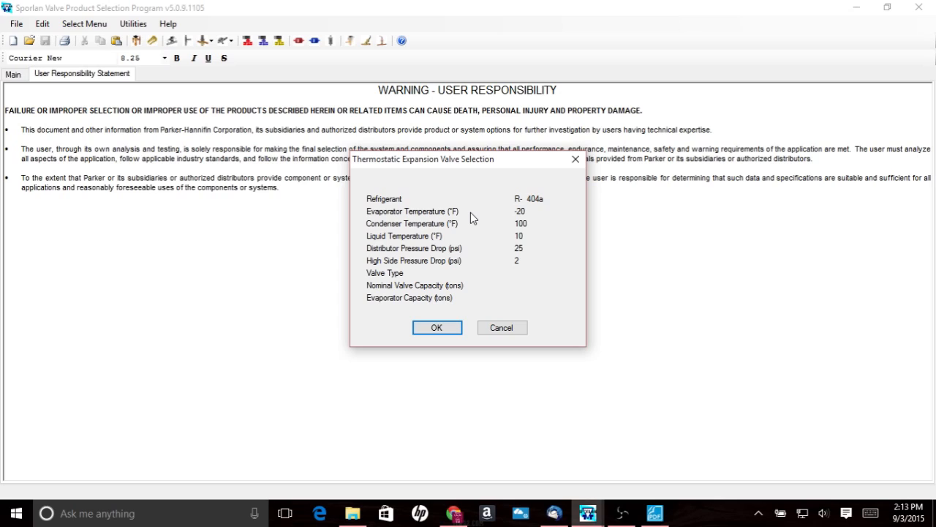
mouse_move(535, 199)
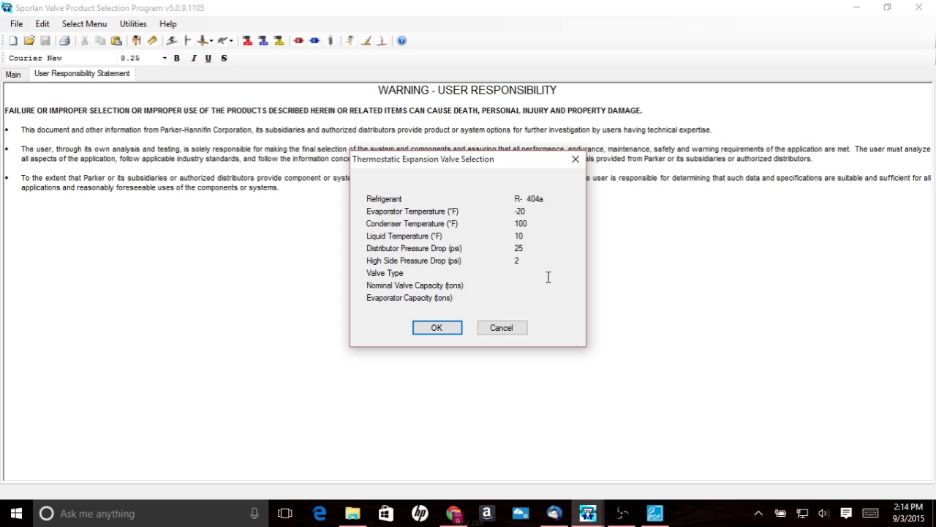
left_click(534, 273)
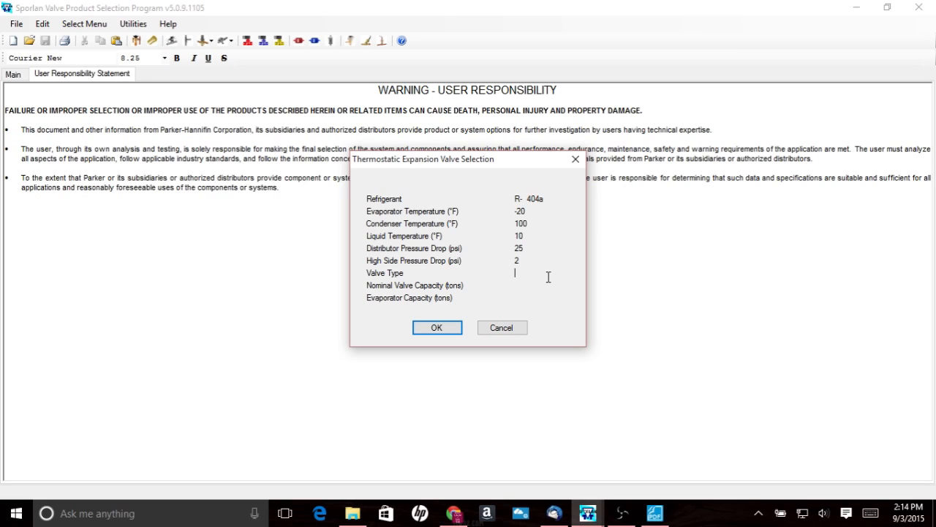
type("sbf")
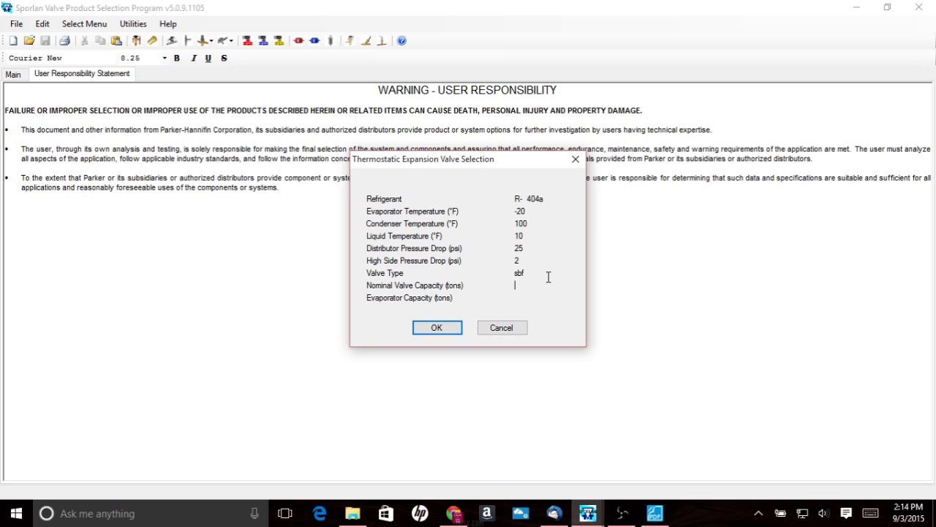
Leave nominal capacity as '?', set 3 tons evaporator capacity, and run the selection
type("?")
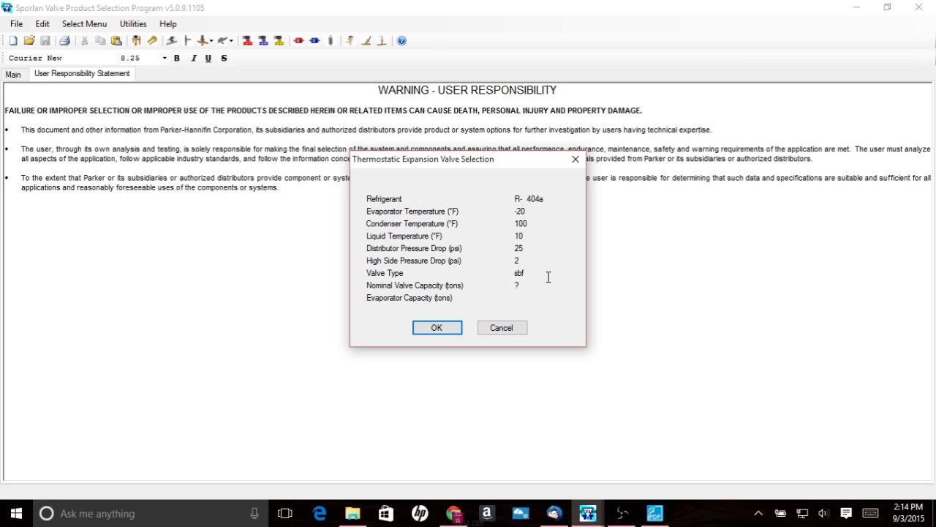
type("3")
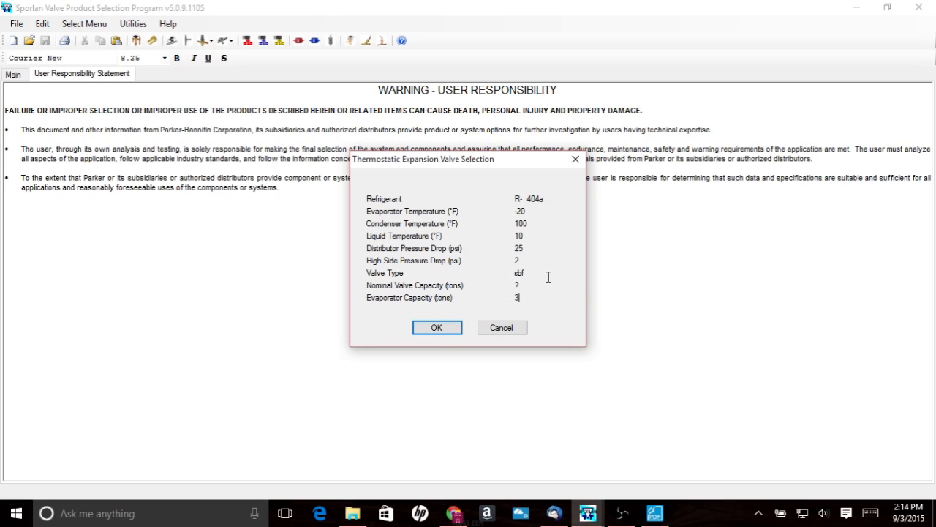
left_click(437, 327)
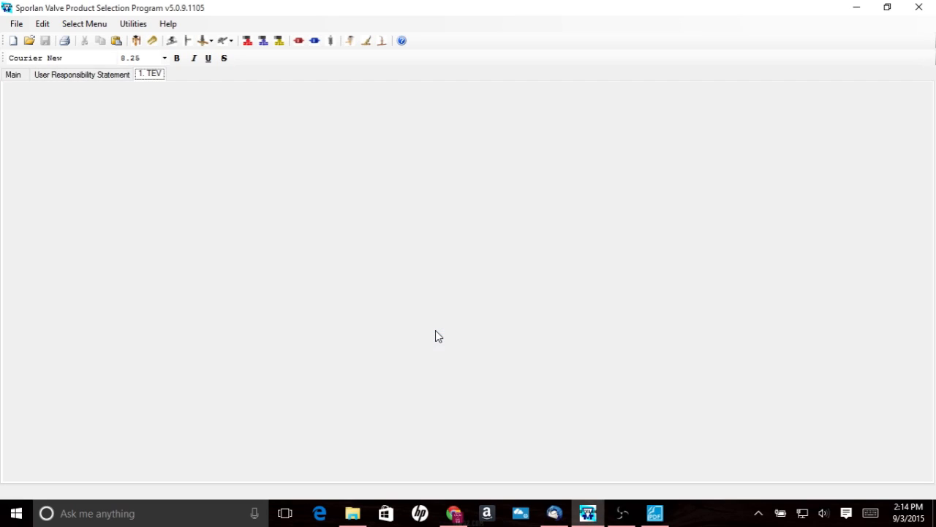
Review the first TEV report recommending SBFSE-C at 62% of rated capacity
left_click(149, 73)
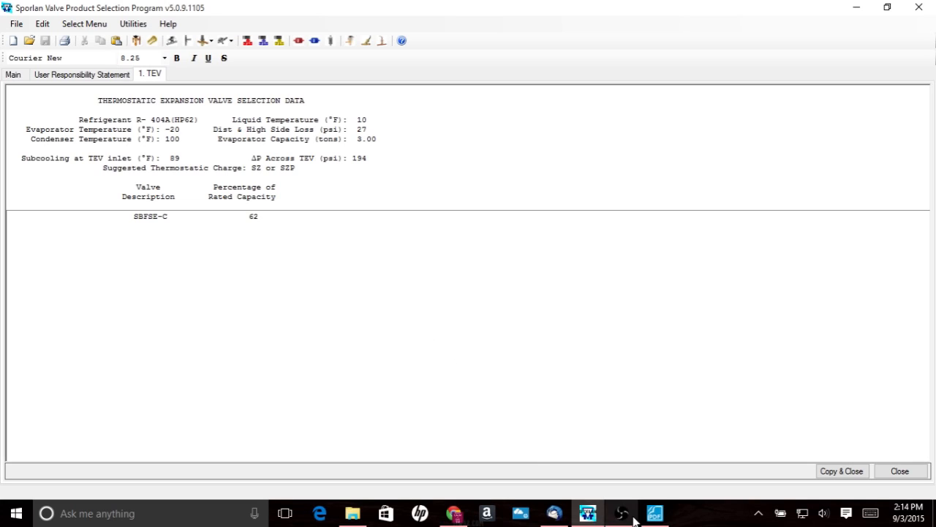
left_click(622, 513)
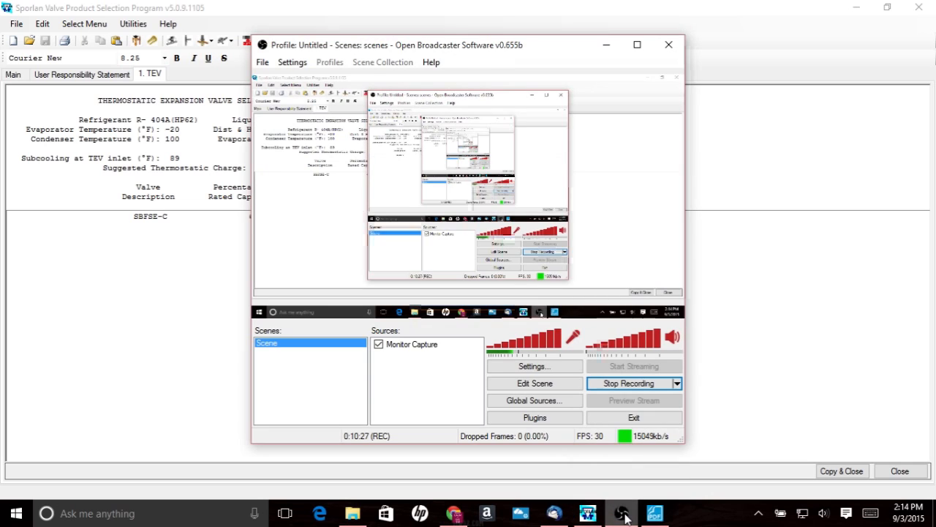
left_click(629, 383)
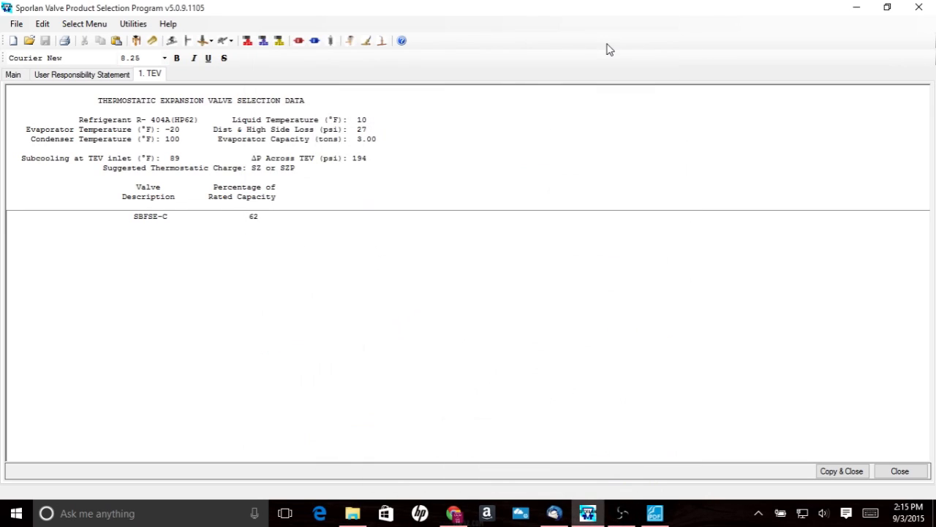
mouse_move(294, 228)
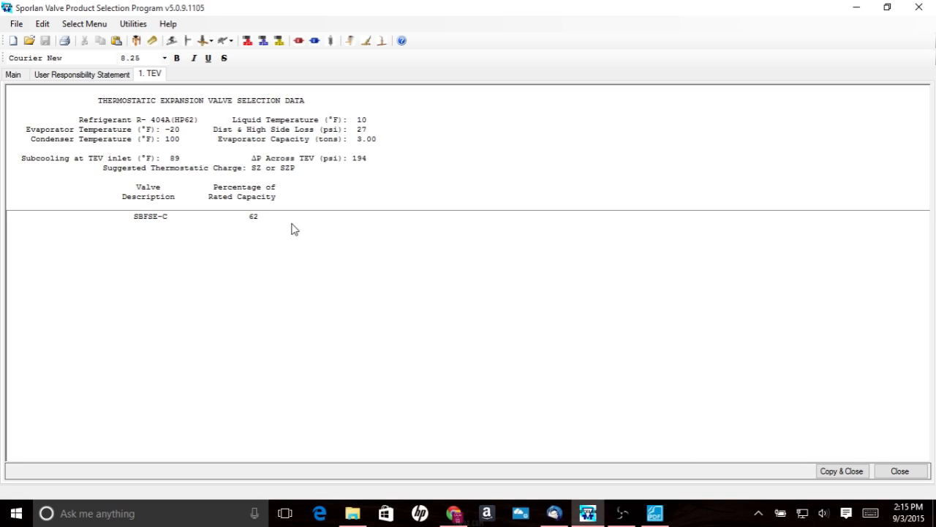
mouse_move(264, 229)
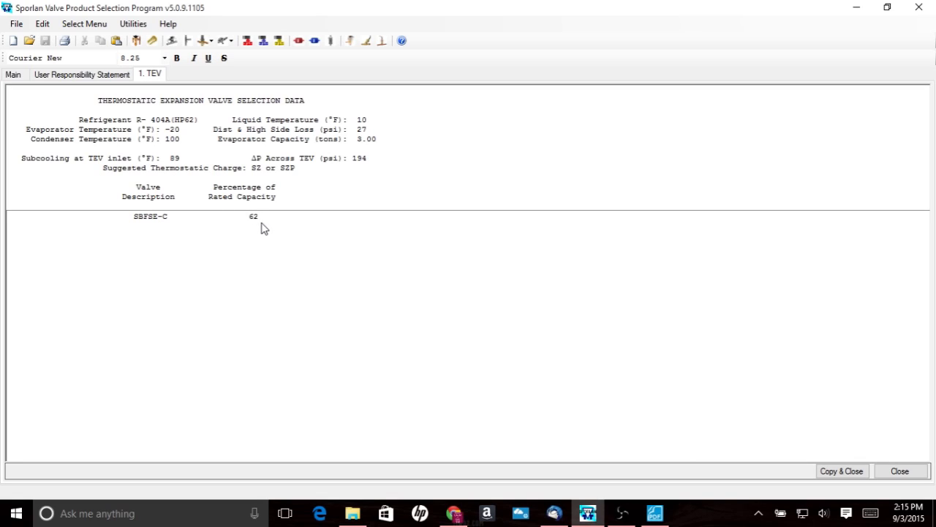
mouse_move(266, 220)
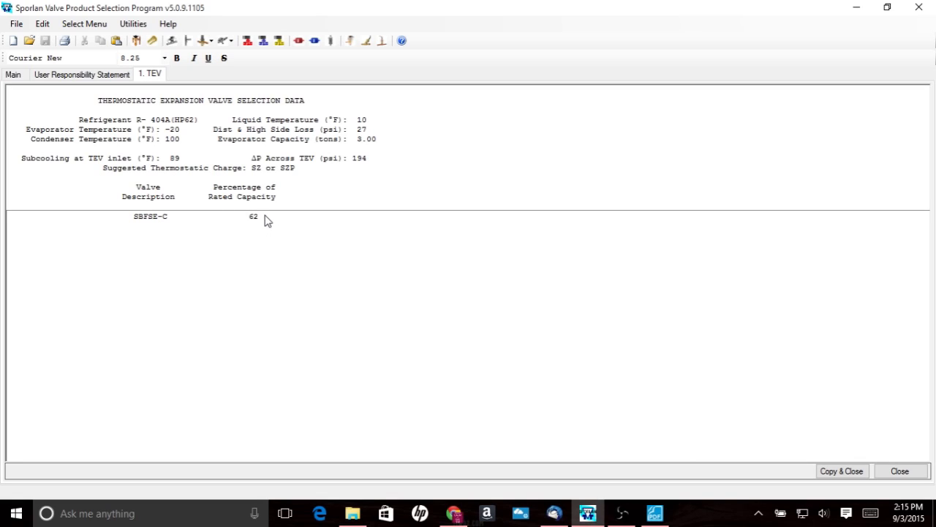
mouse_move(368, 138)
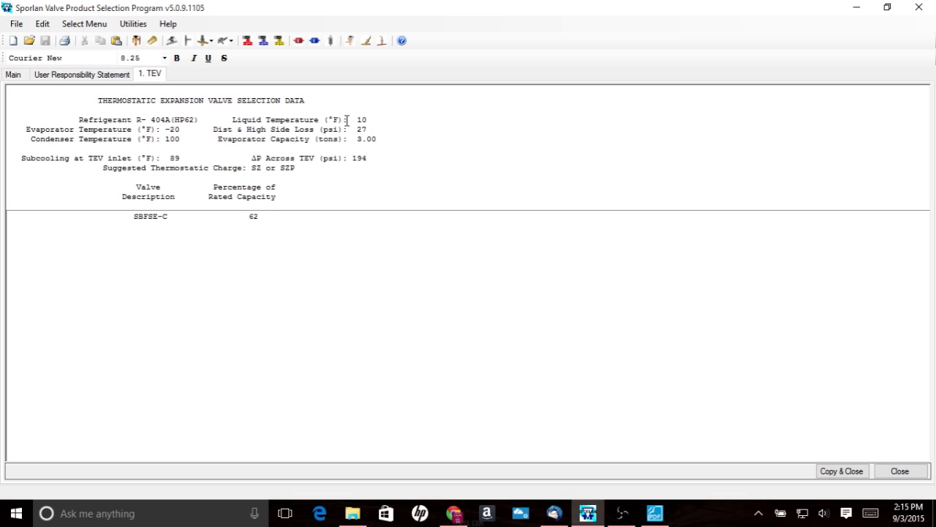
mouse_move(271, 134)
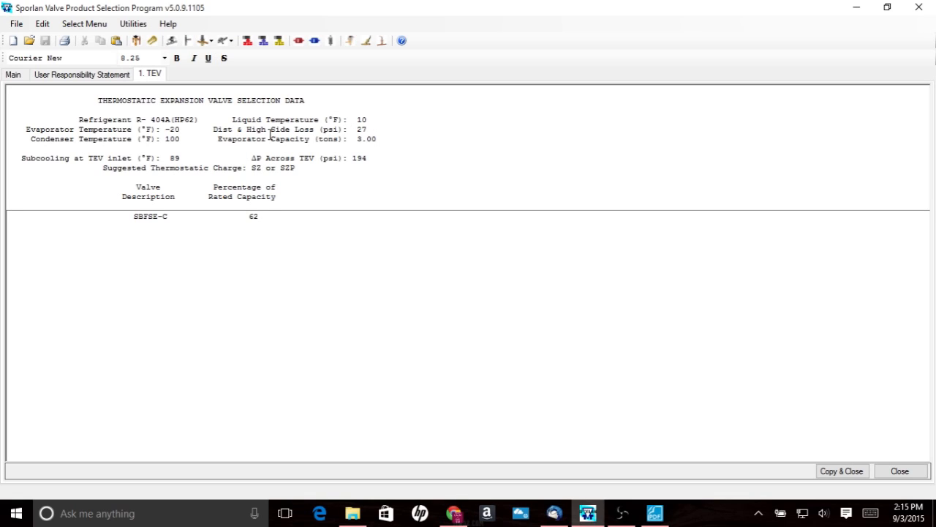
mouse_move(212, 89)
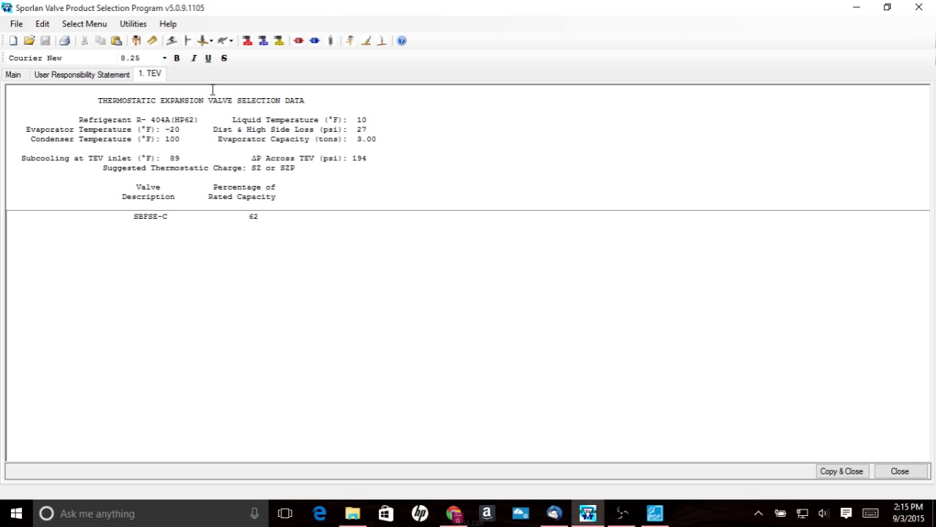
mouse_move(188, 82)
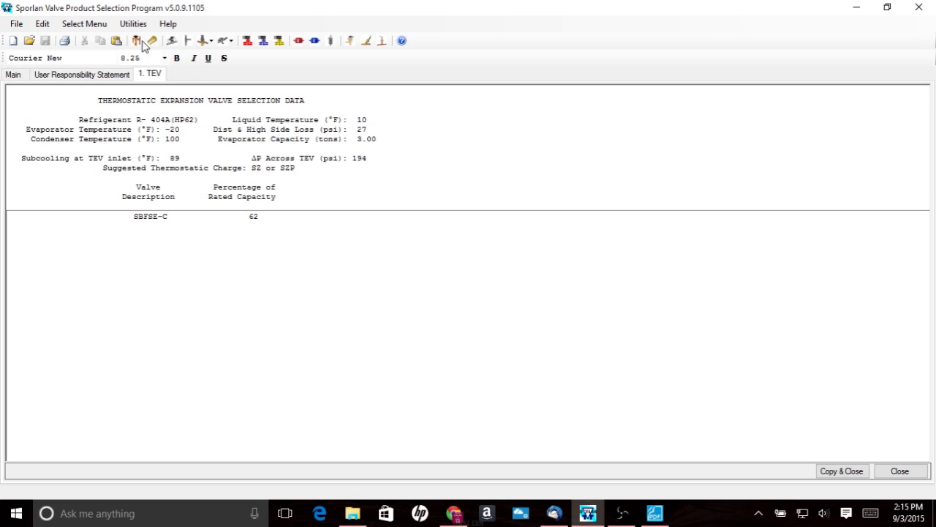
Reopen the selection inputs, change liquid temperature to 90 °F, and rerun it
left_click(136, 40)
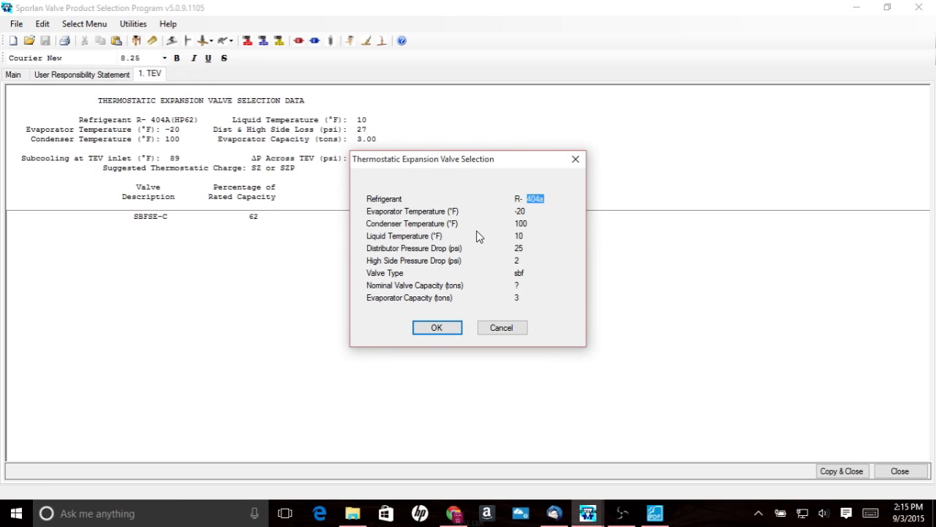
mouse_move(526, 236)
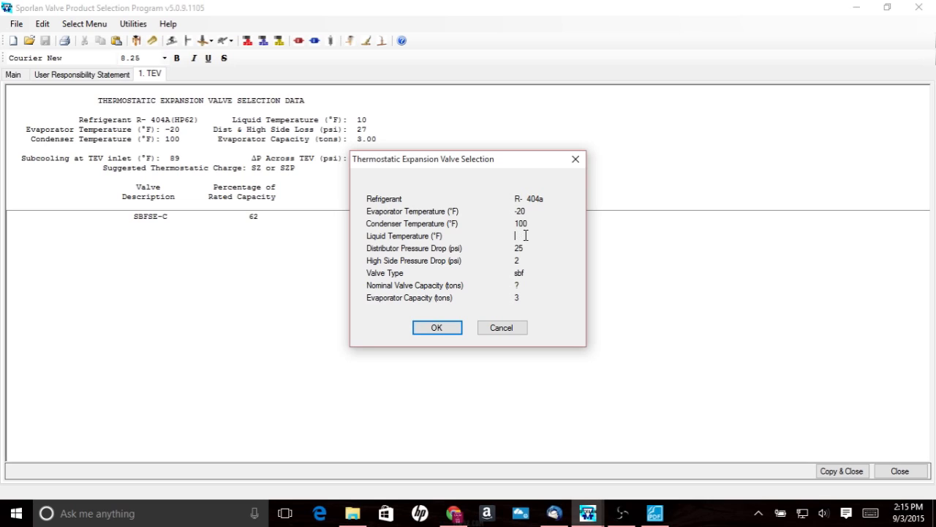
type("90")
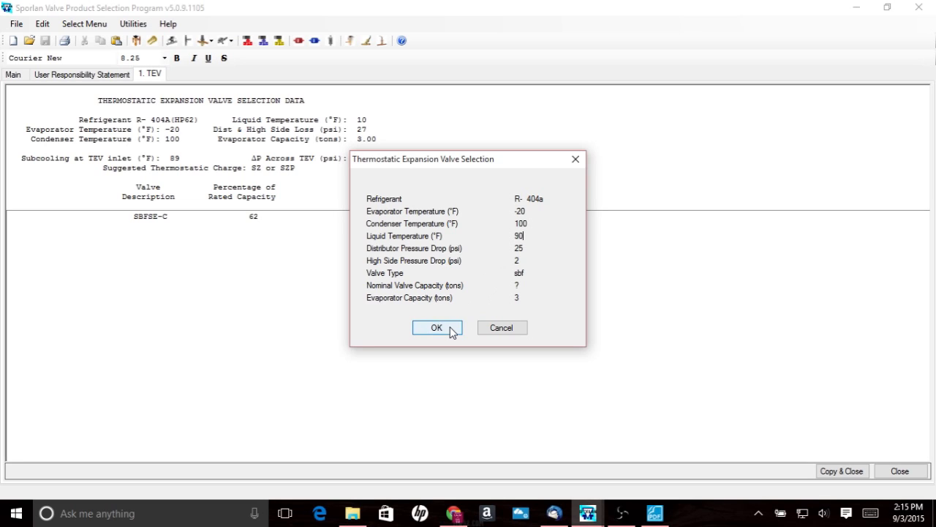
left_click(437, 327)
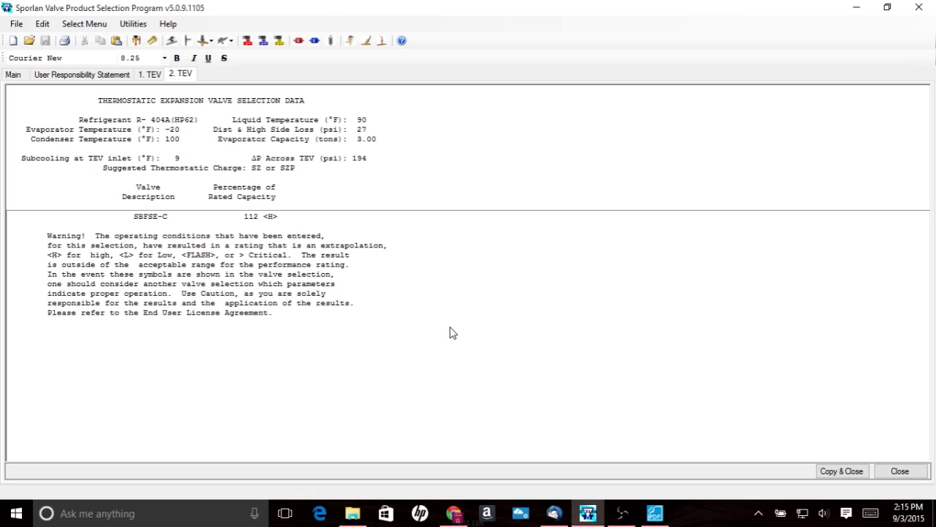
mouse_move(266, 225)
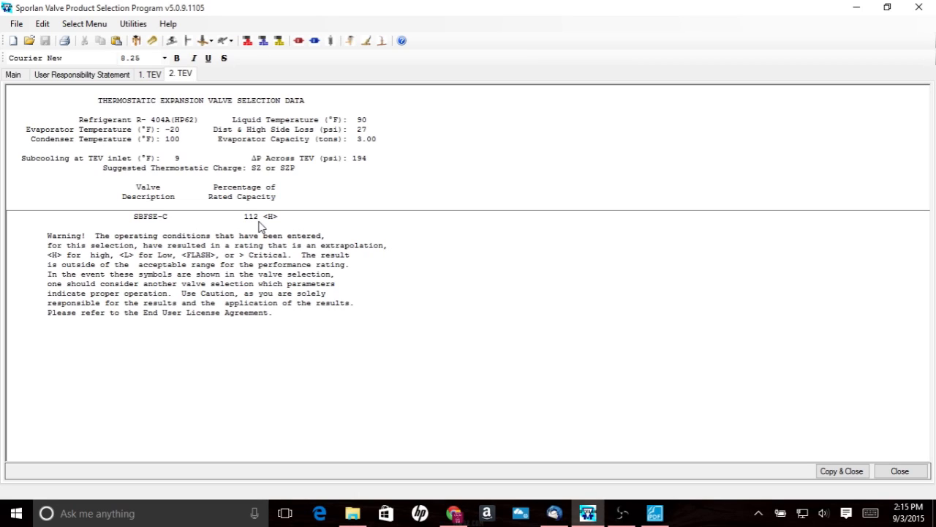
mouse_move(158, 174)
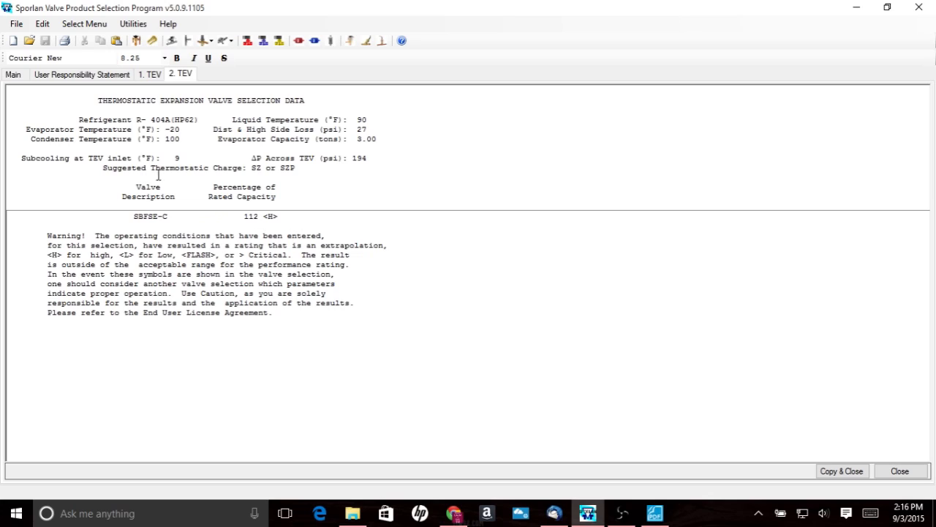
mouse_move(188, 163)
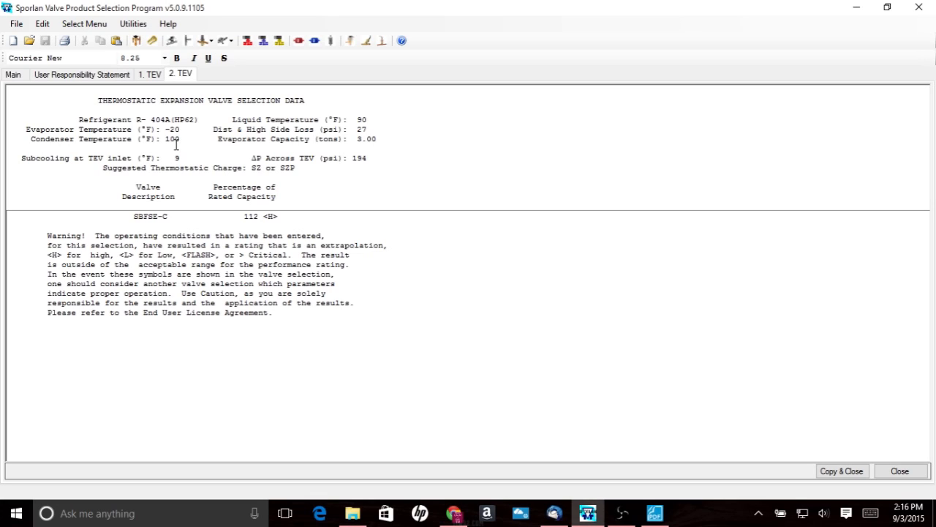
mouse_move(256, 226)
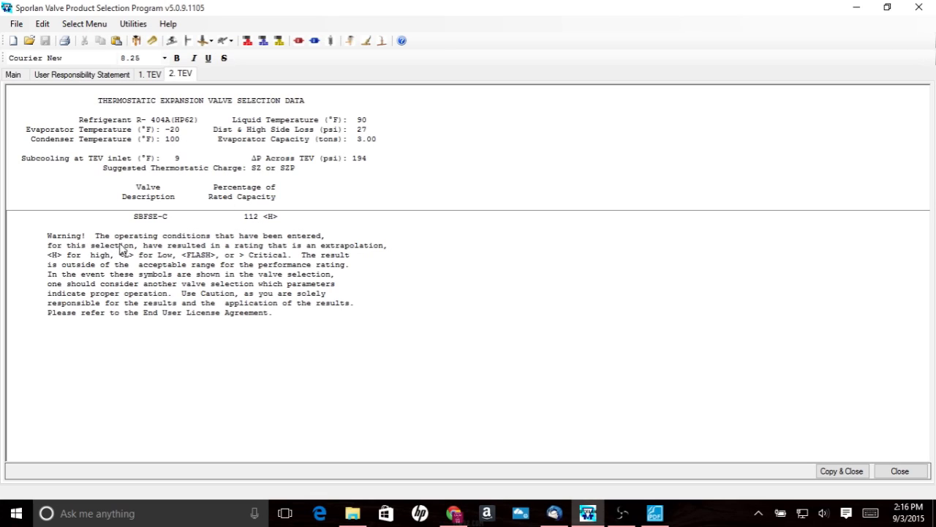
mouse_move(100, 250)
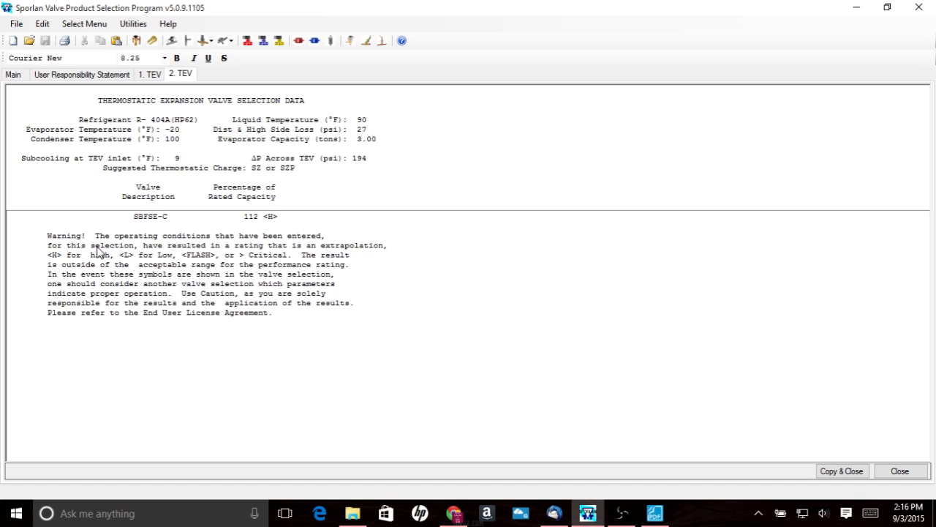
mouse_move(79, 264)
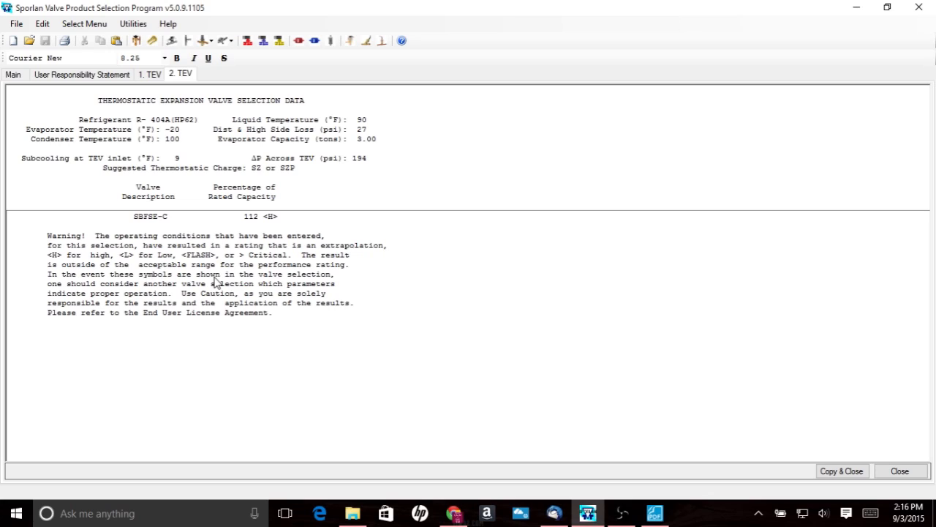
mouse_move(271, 223)
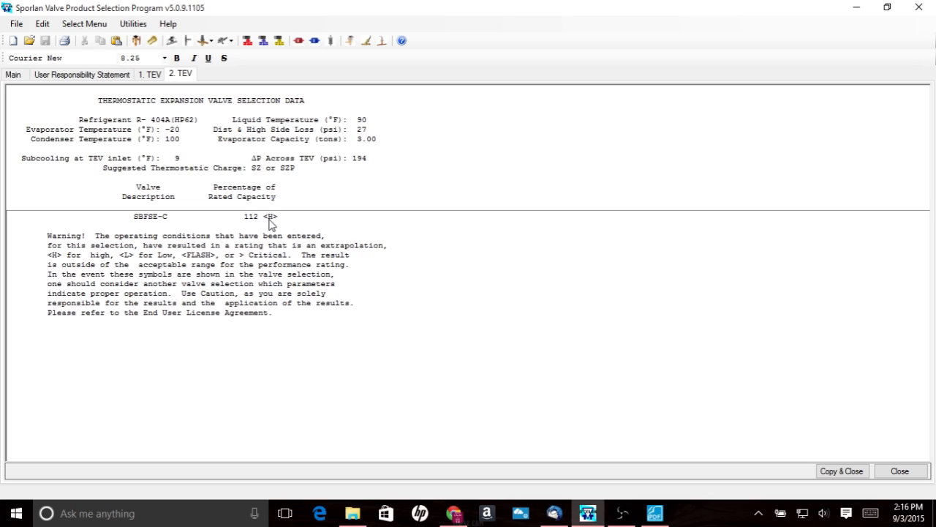
mouse_move(261, 222)
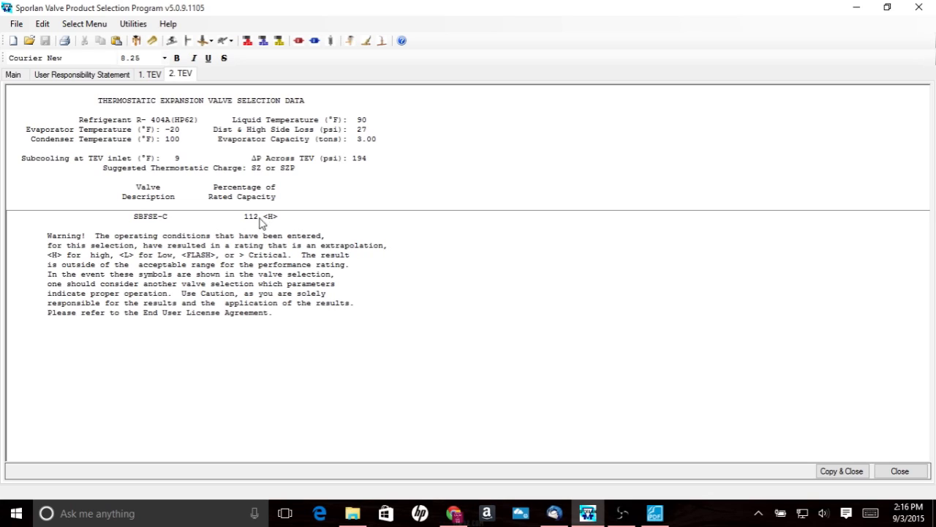
mouse_move(269, 221)
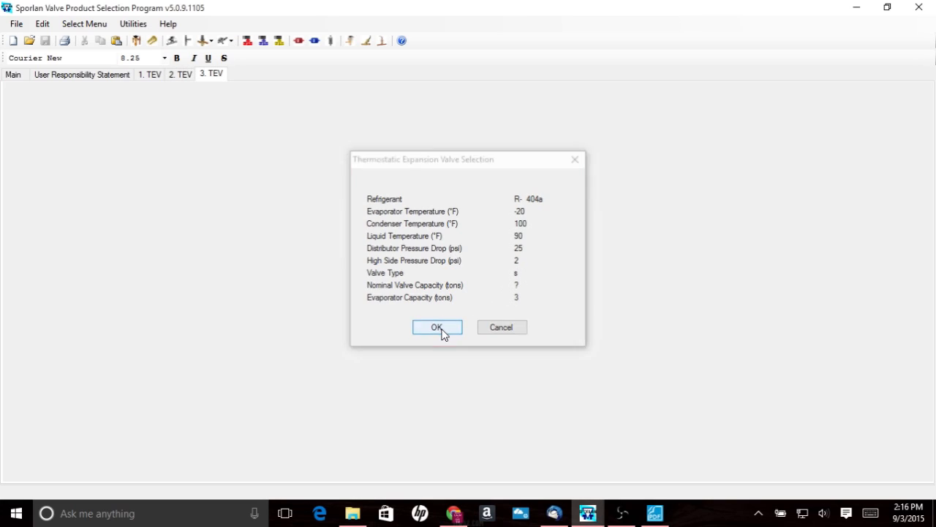
Confirm the valve type S inputs to generate the third report recommending SSE-6
left_click(437, 327)
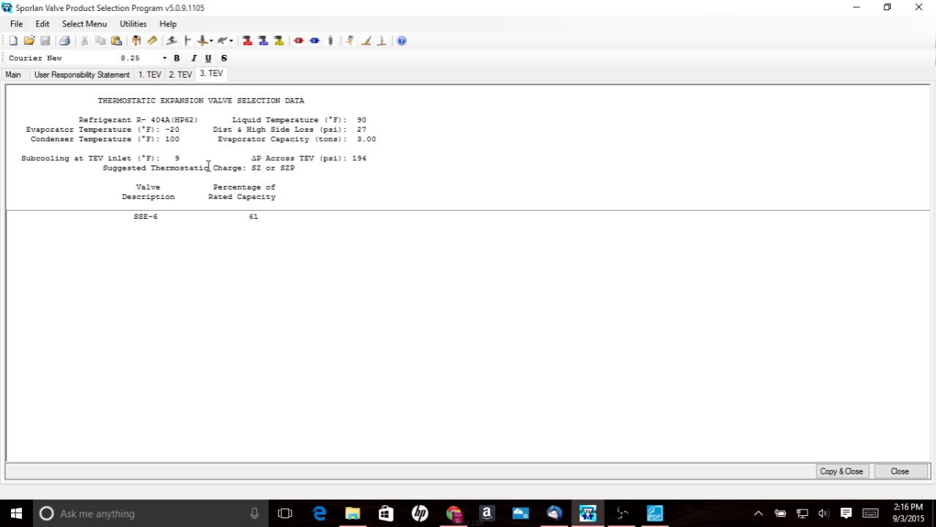
mouse_move(263, 225)
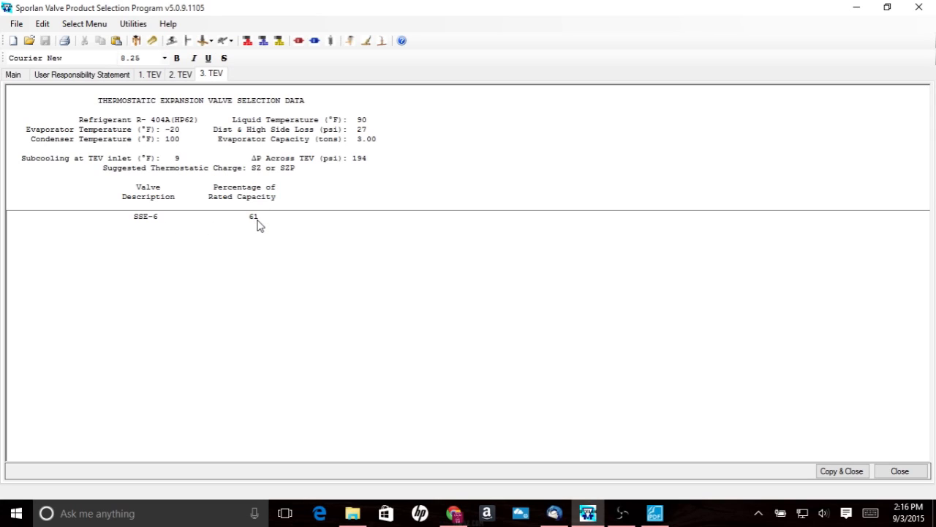
mouse_move(170, 252)
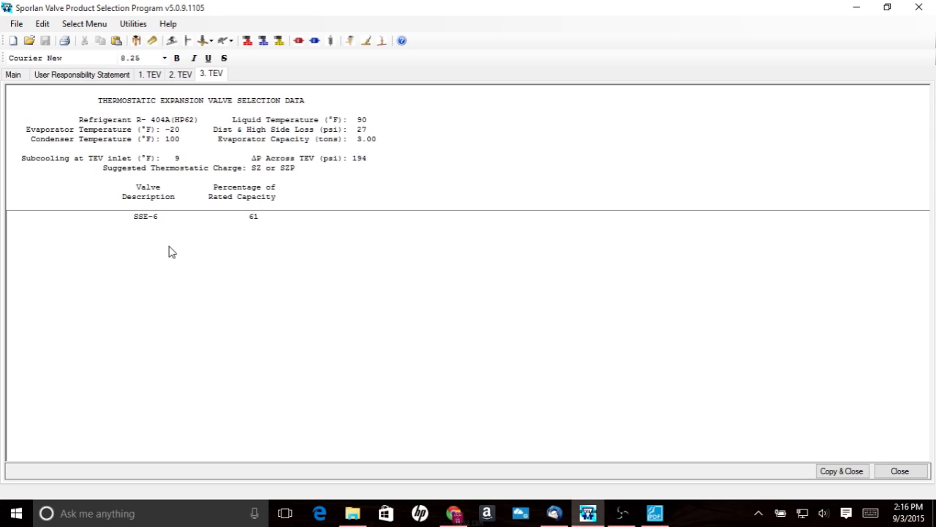
mouse_move(160, 286)
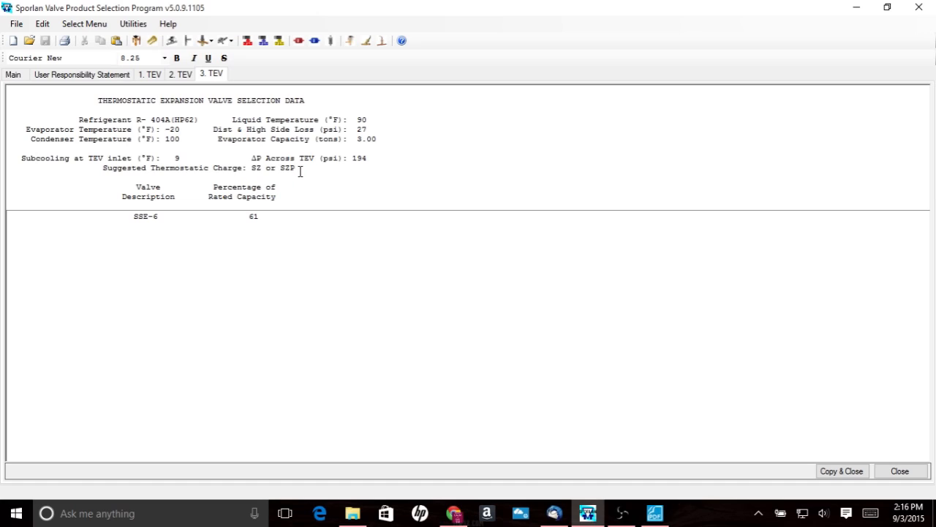
mouse_move(356, 166)
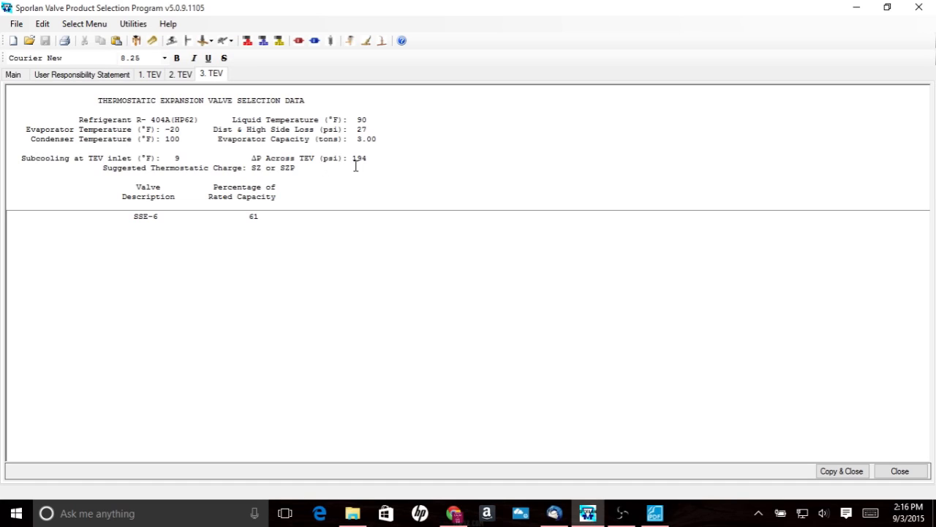
mouse_move(379, 145)
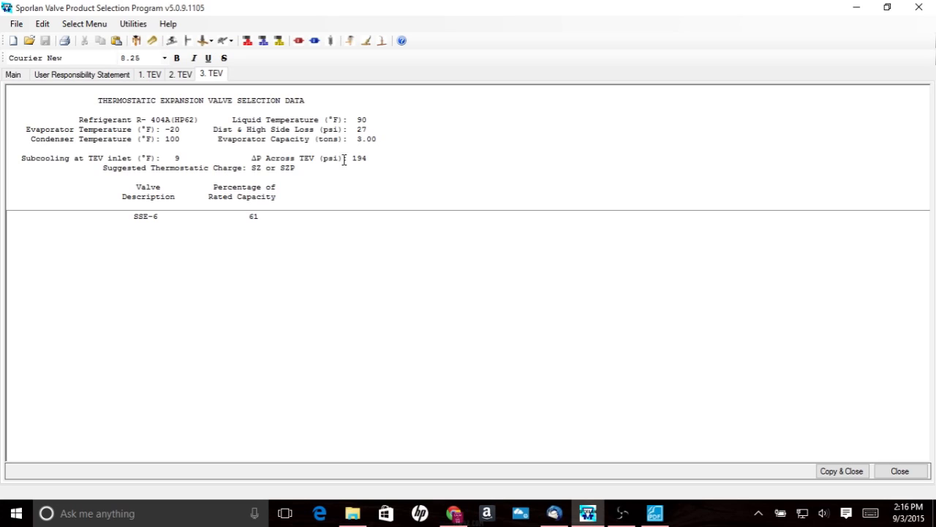
mouse_move(271, 225)
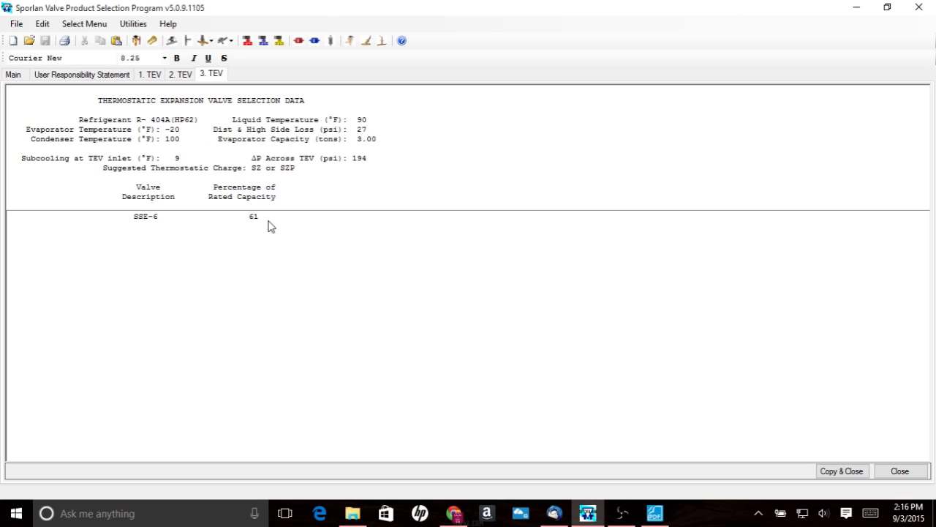
mouse_move(190, 239)
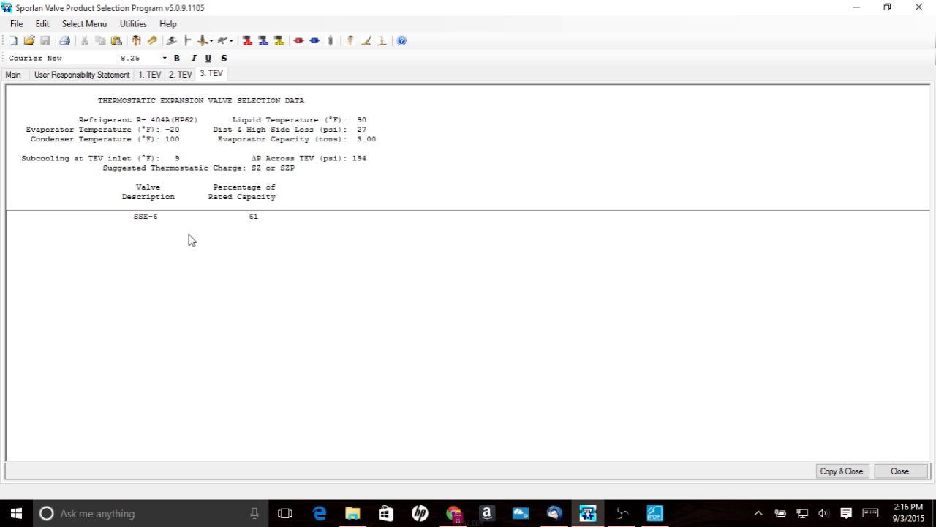
mouse_move(266, 247)
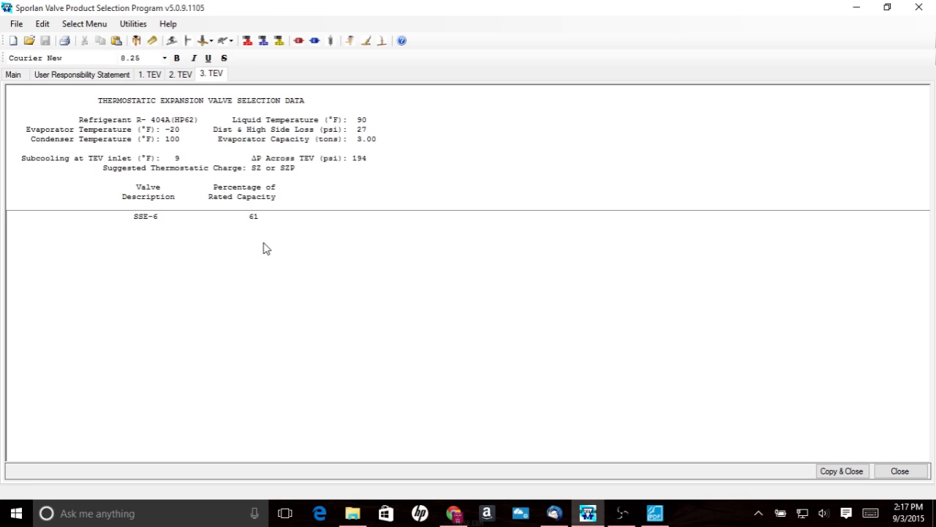
mouse_move(293, 248)
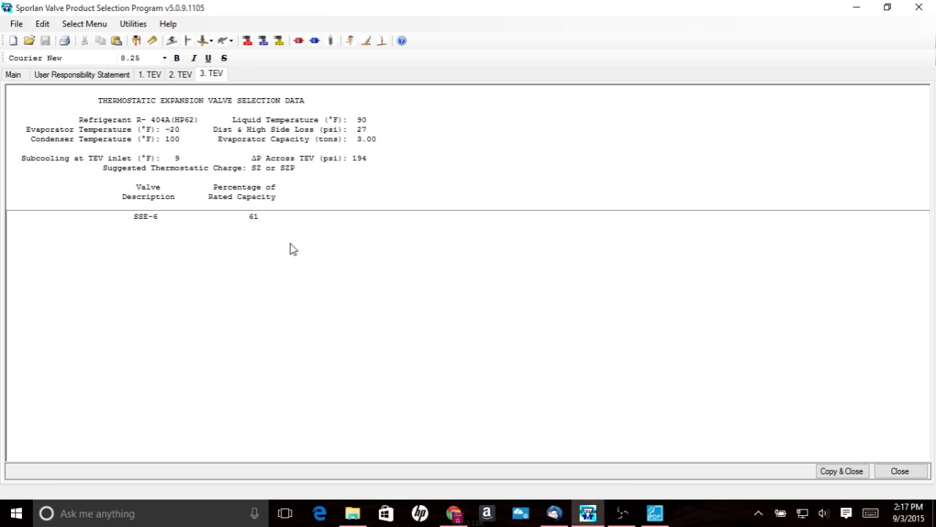
mouse_move(158, 218)
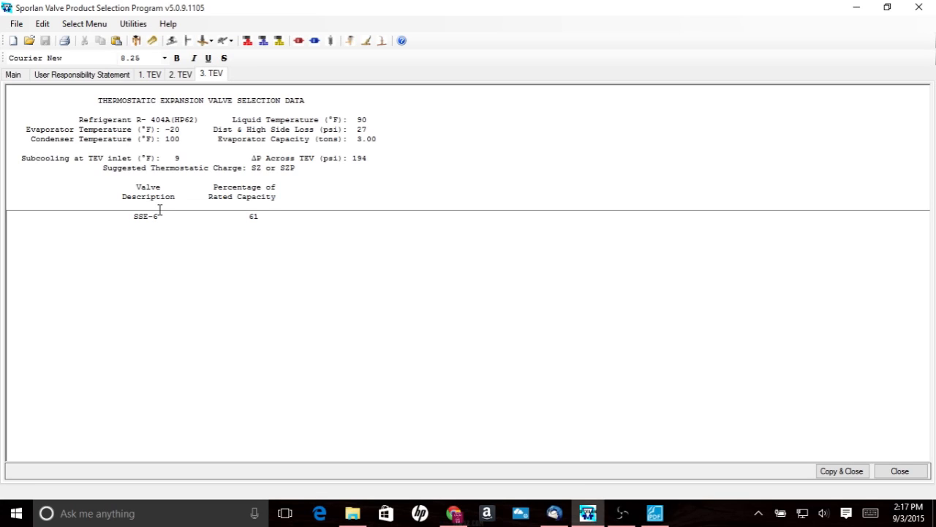
mouse_move(161, 219)
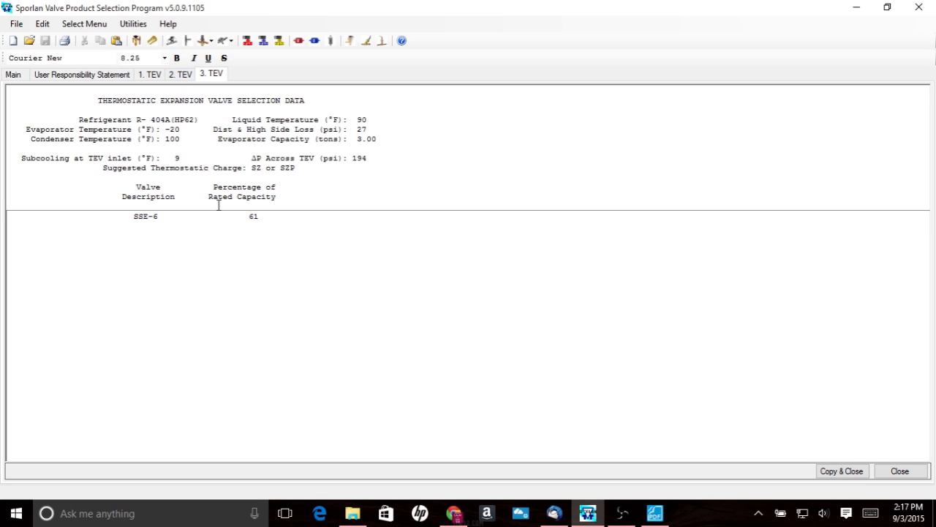
mouse_move(162, 228)
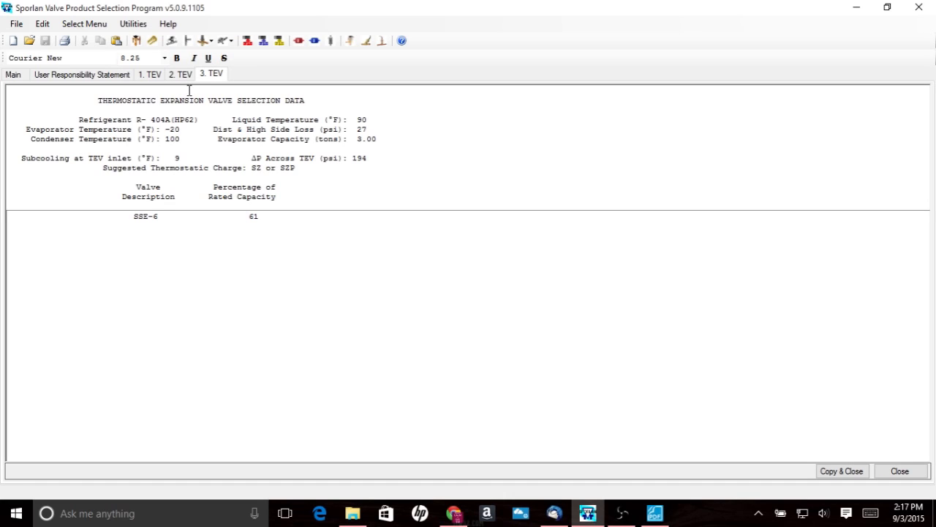
Compare report 2 (SBFSE-C) against report 3 (SSE-6), then close the SSE-6 report
left_click(180, 74)
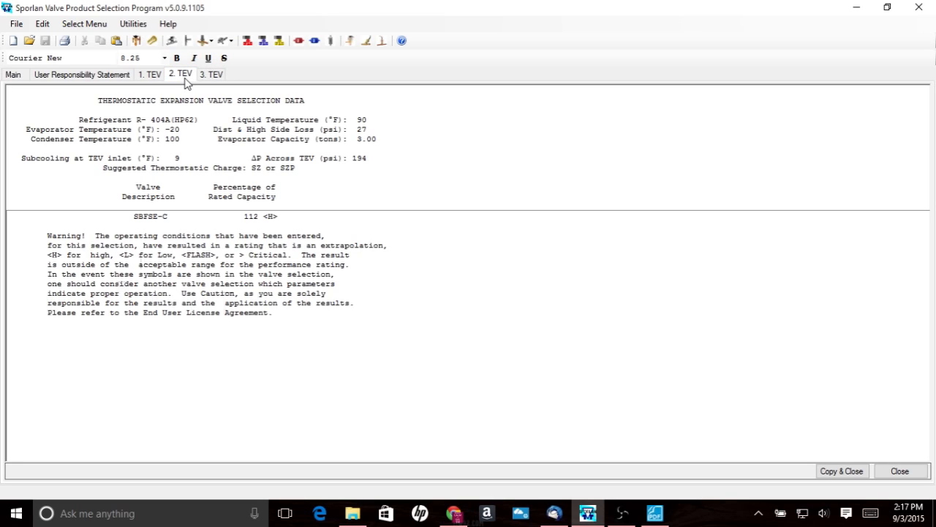
left_click(150, 74)
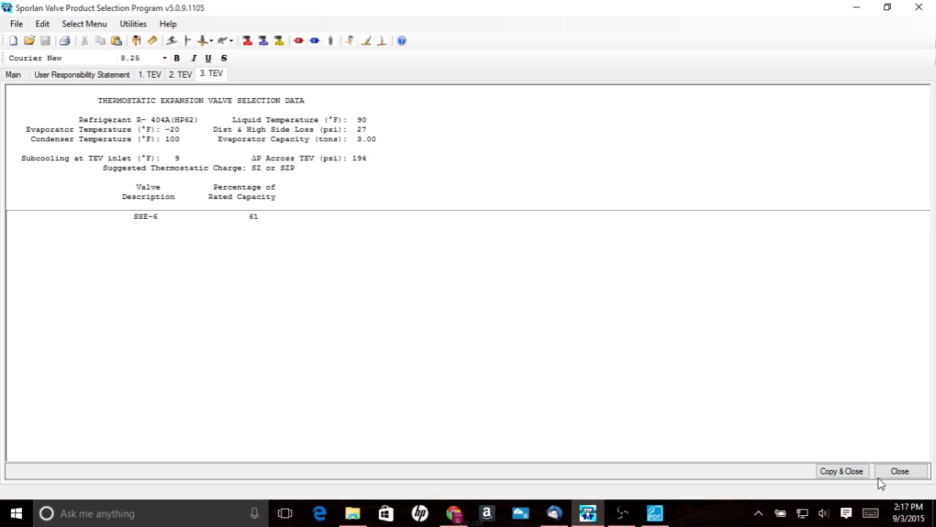
left_click(900, 471)
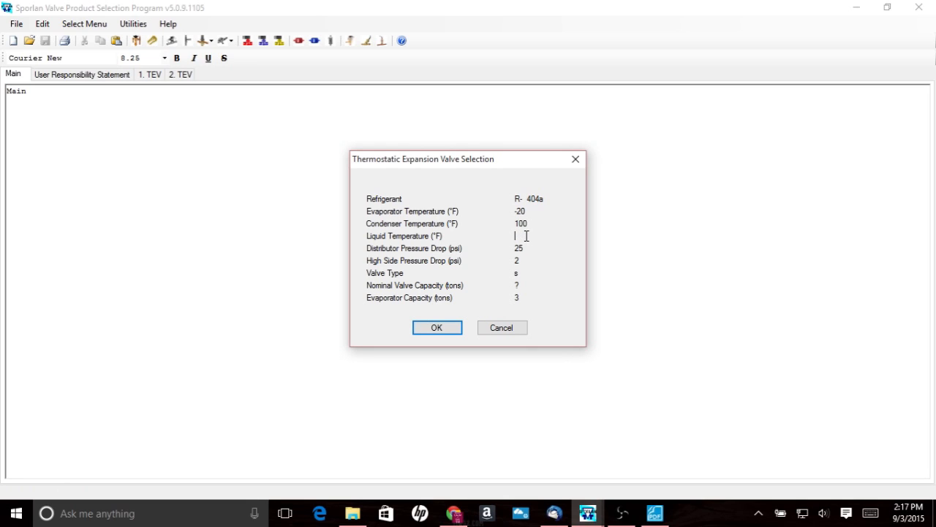
Enter a 100 °F liquid temperature and run the selection to open report 4
type("100")
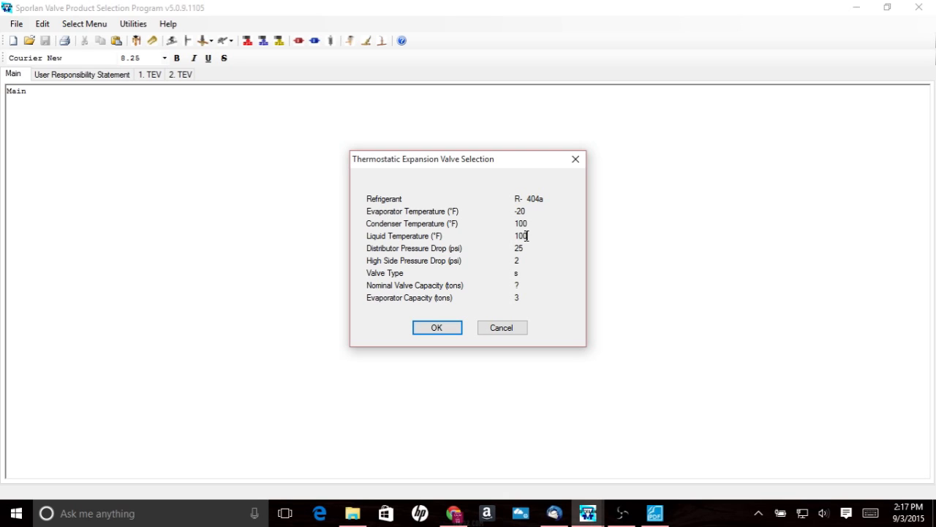
left_click(437, 327)
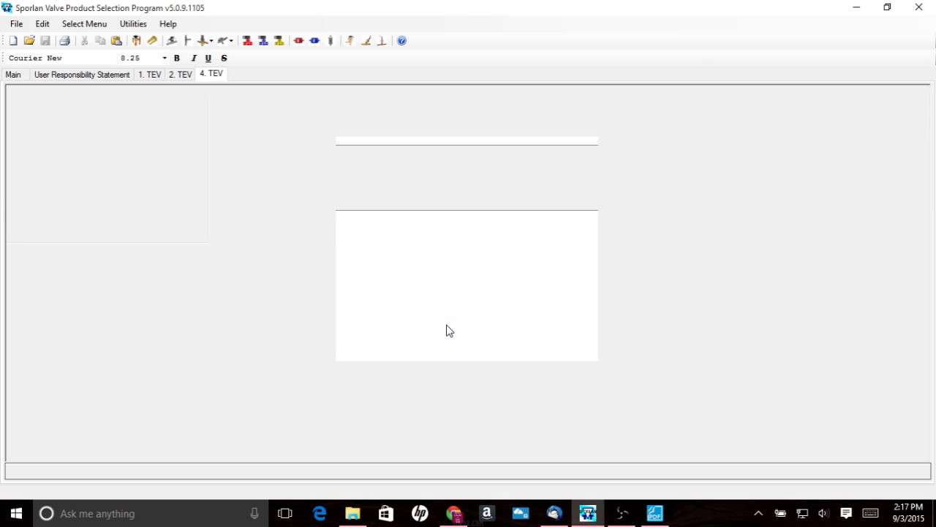